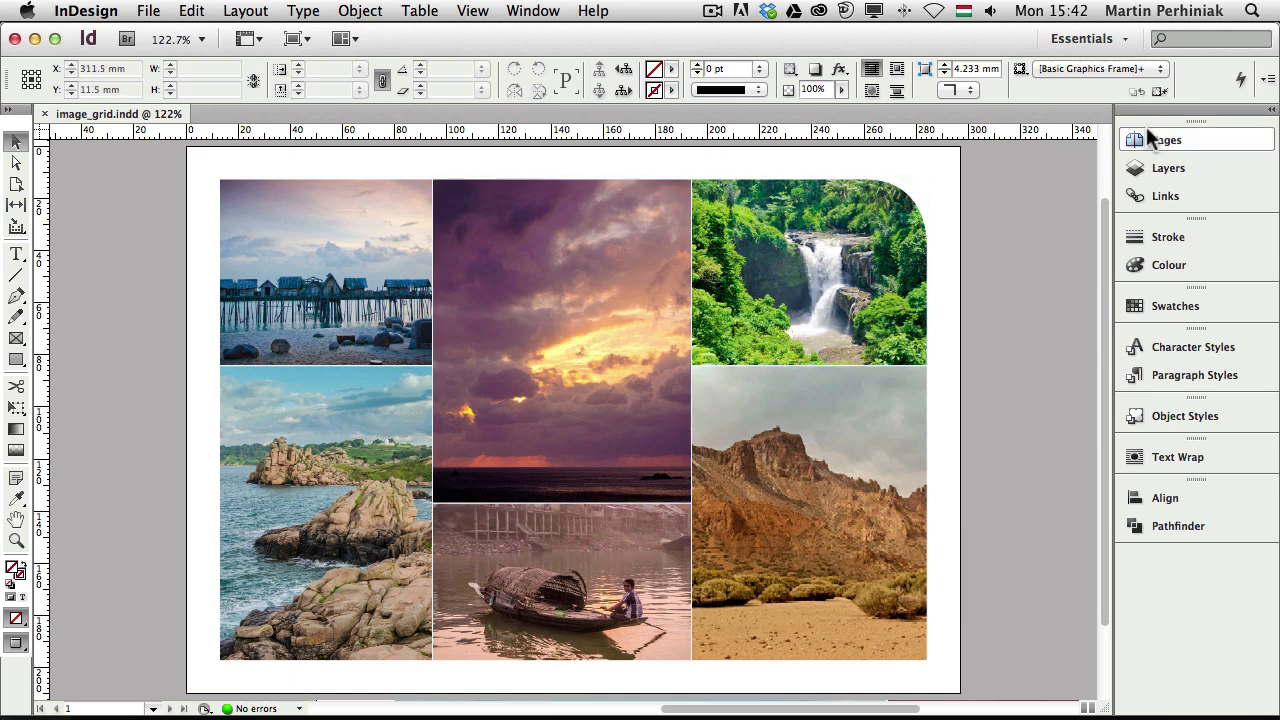
Add a new blank second page via the Pages panel's Create New Page button
click(1166, 140)
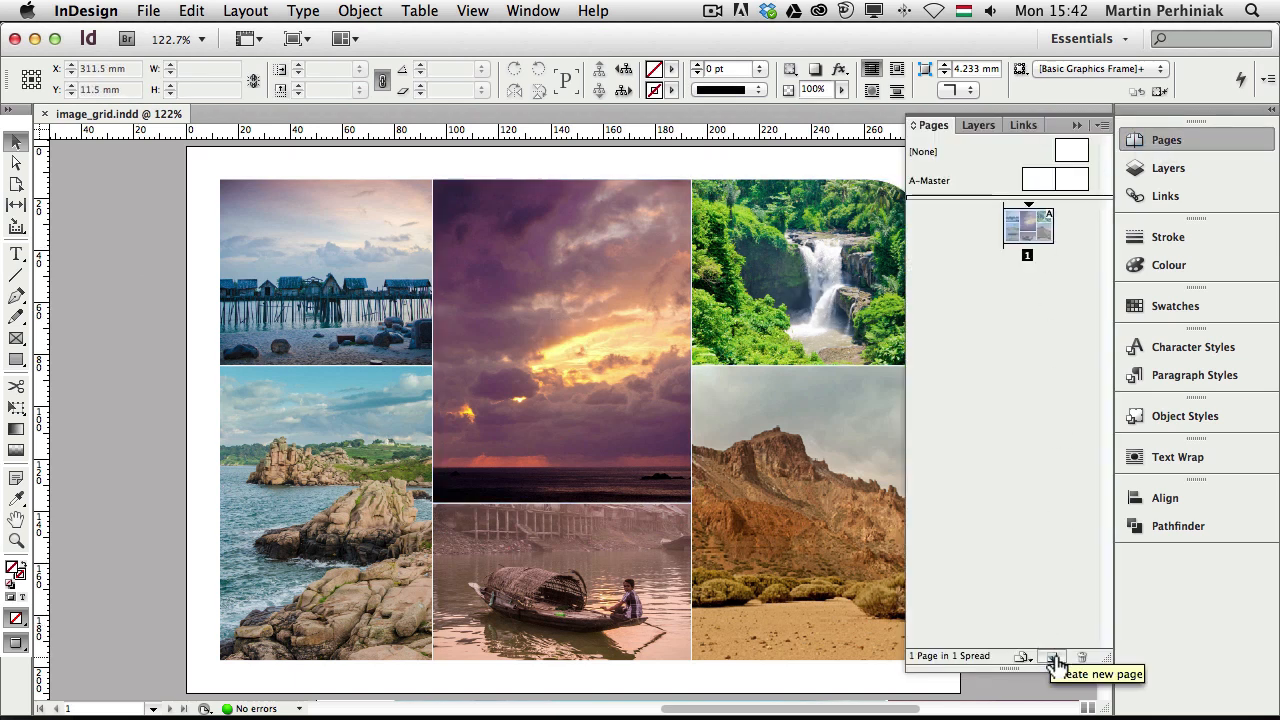
click(1058, 660)
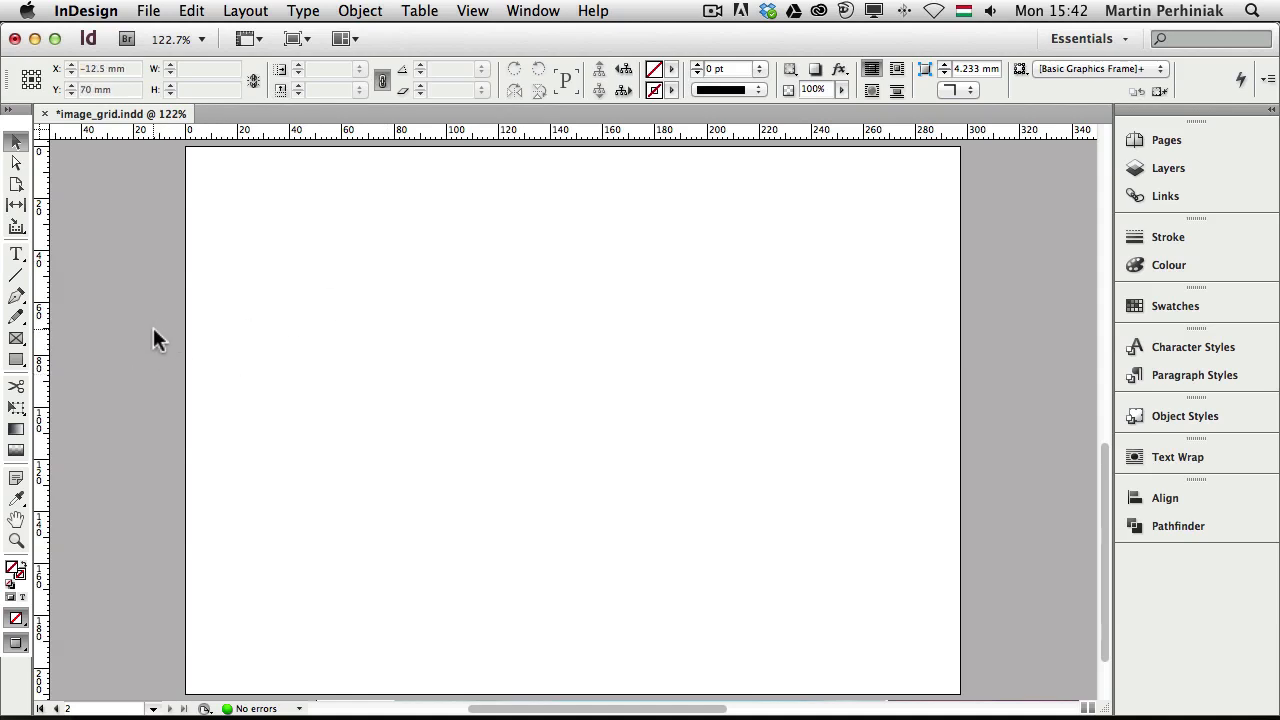
mouse_move(164, 344)
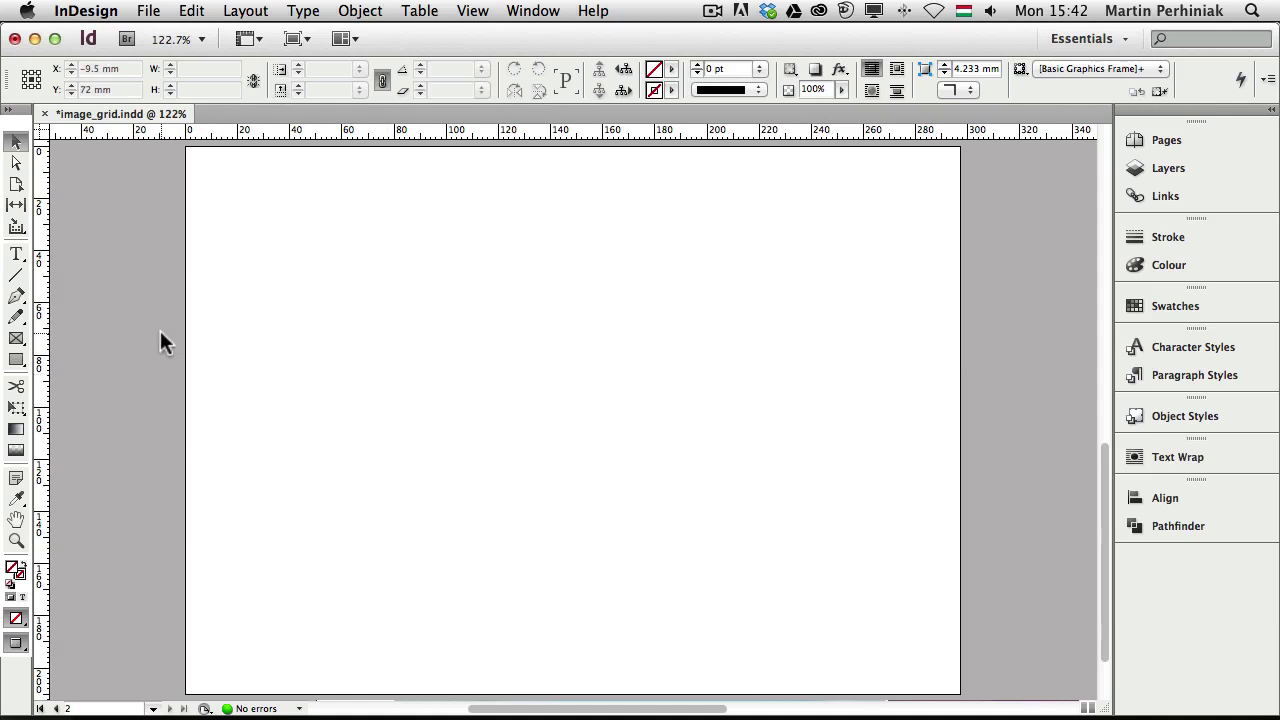
Switch the screen mode to Normal so margin guides and page edges show
drag(220, 182, 924, 660)
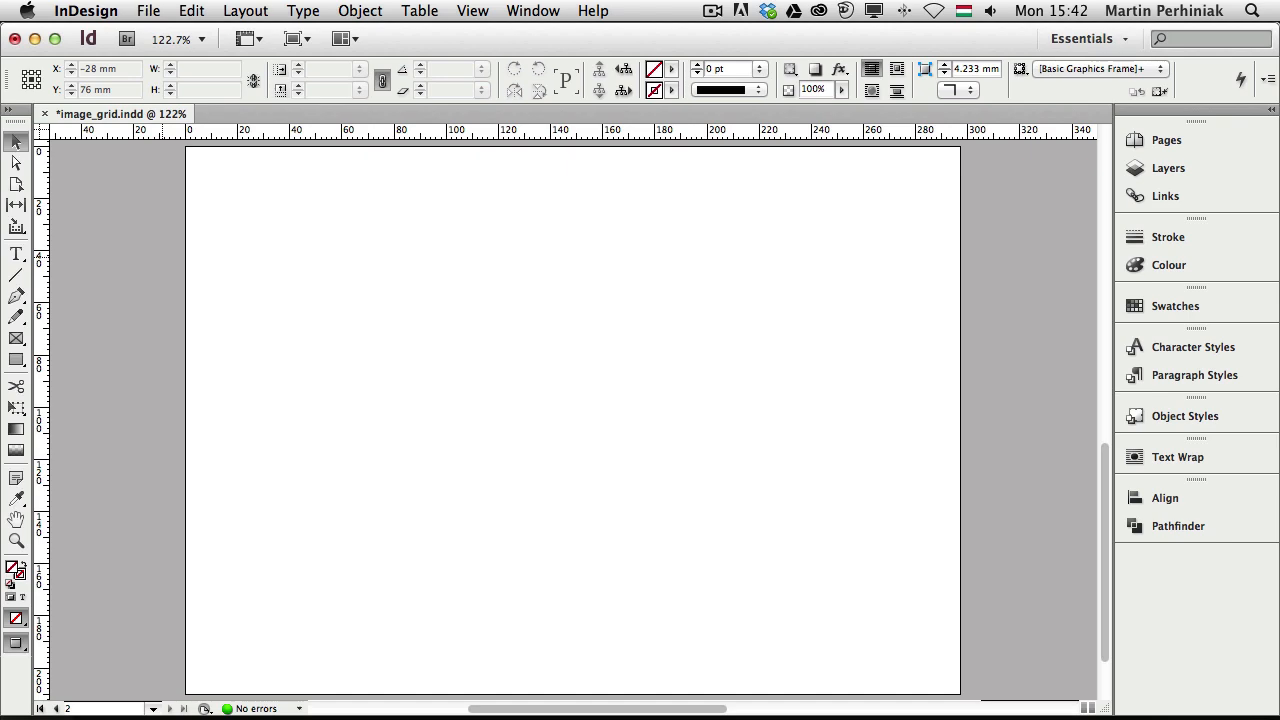
mouse_move(252, 236)
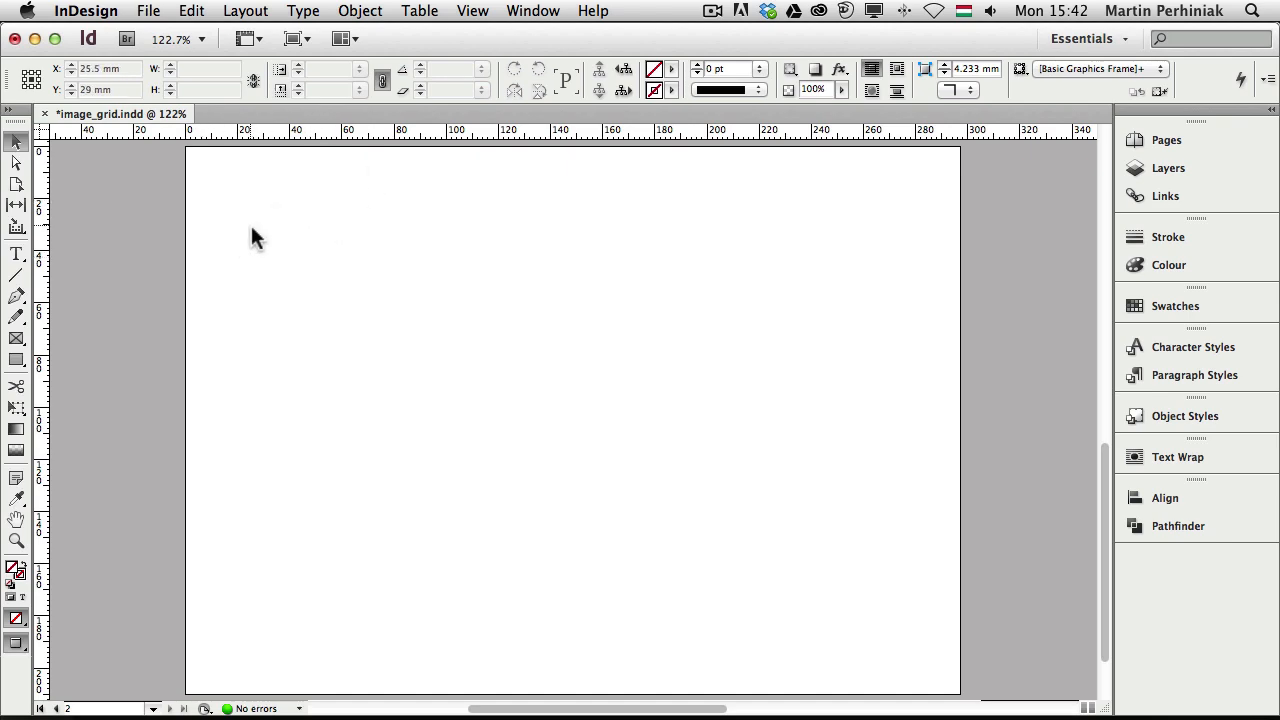
mouse_move(504, 350)
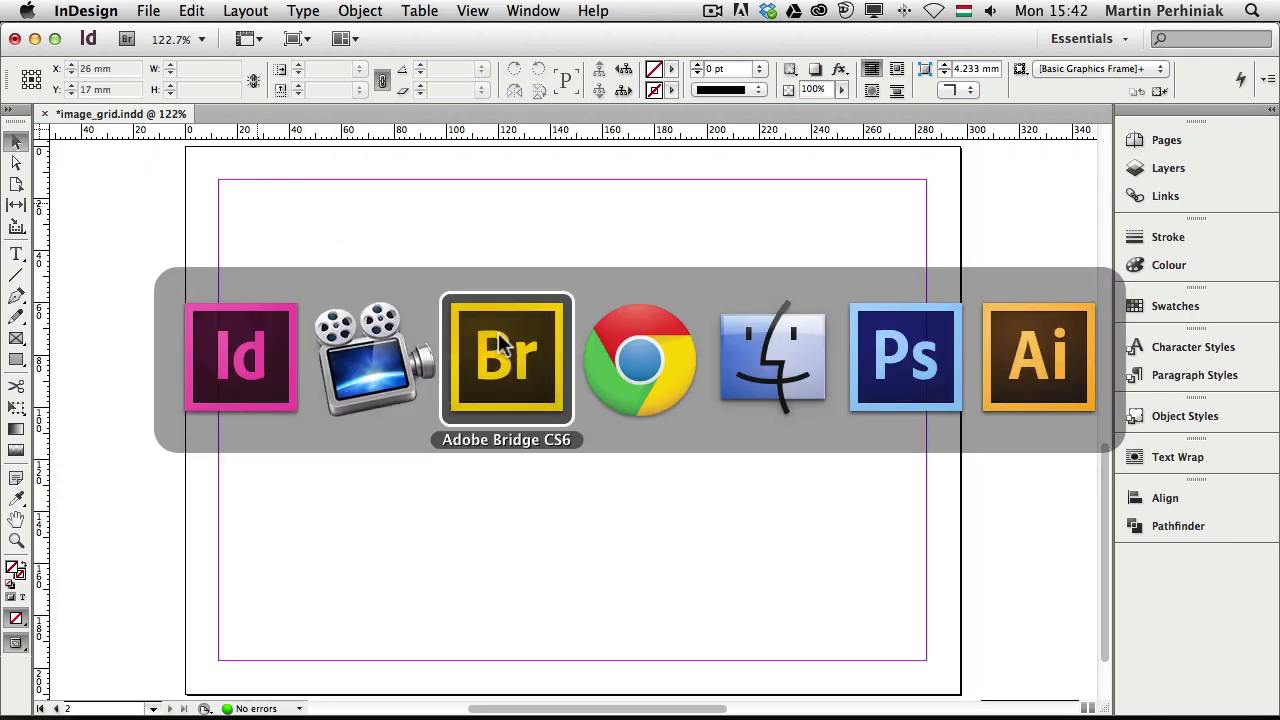
Select all six Landscapes photos in Bridge and drag them onto the InDesign page
click(504, 356)
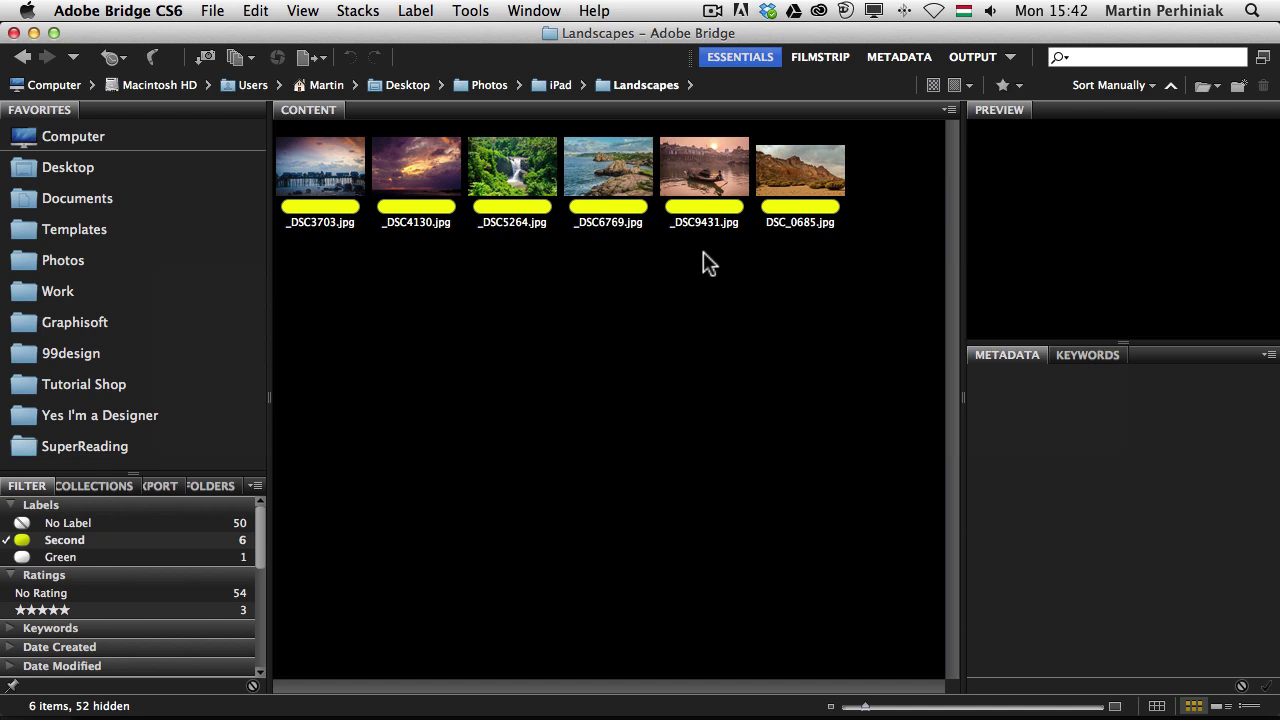
key(cmd+a)
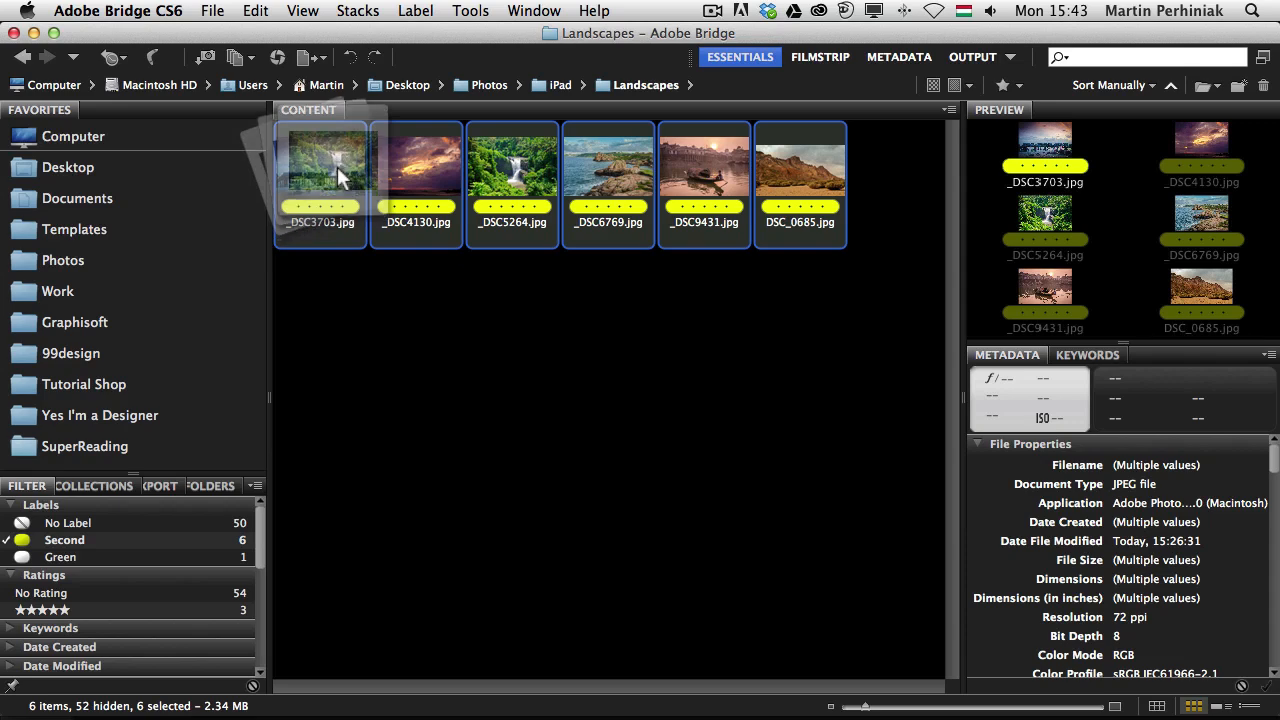
drag(320, 180, 400, 256)
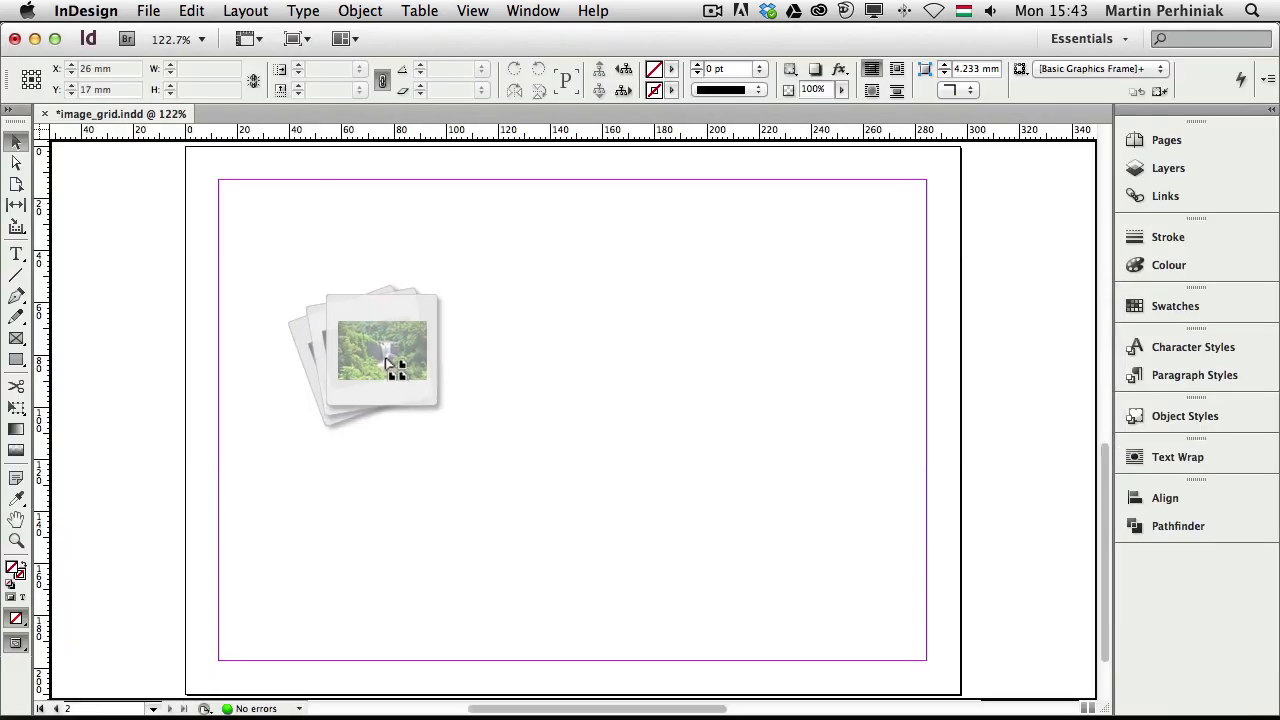
drag(384, 352, 300, 322)
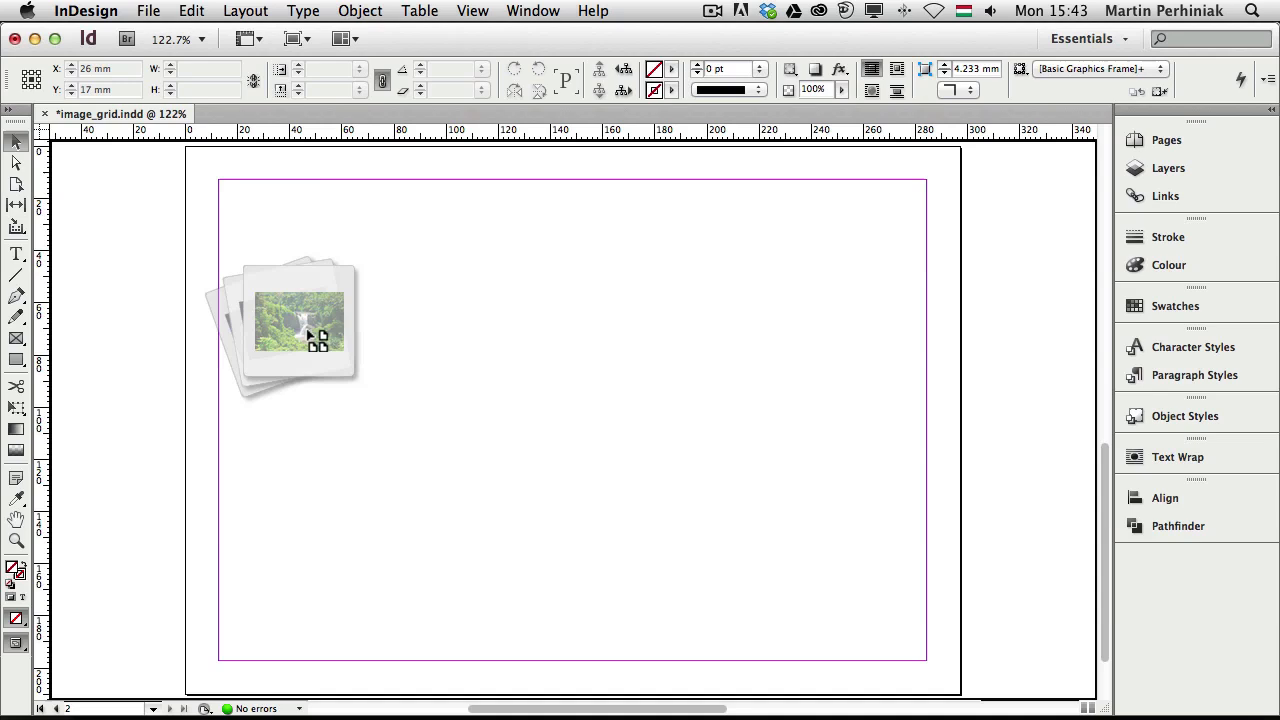
drag(300, 320, 396, 290)
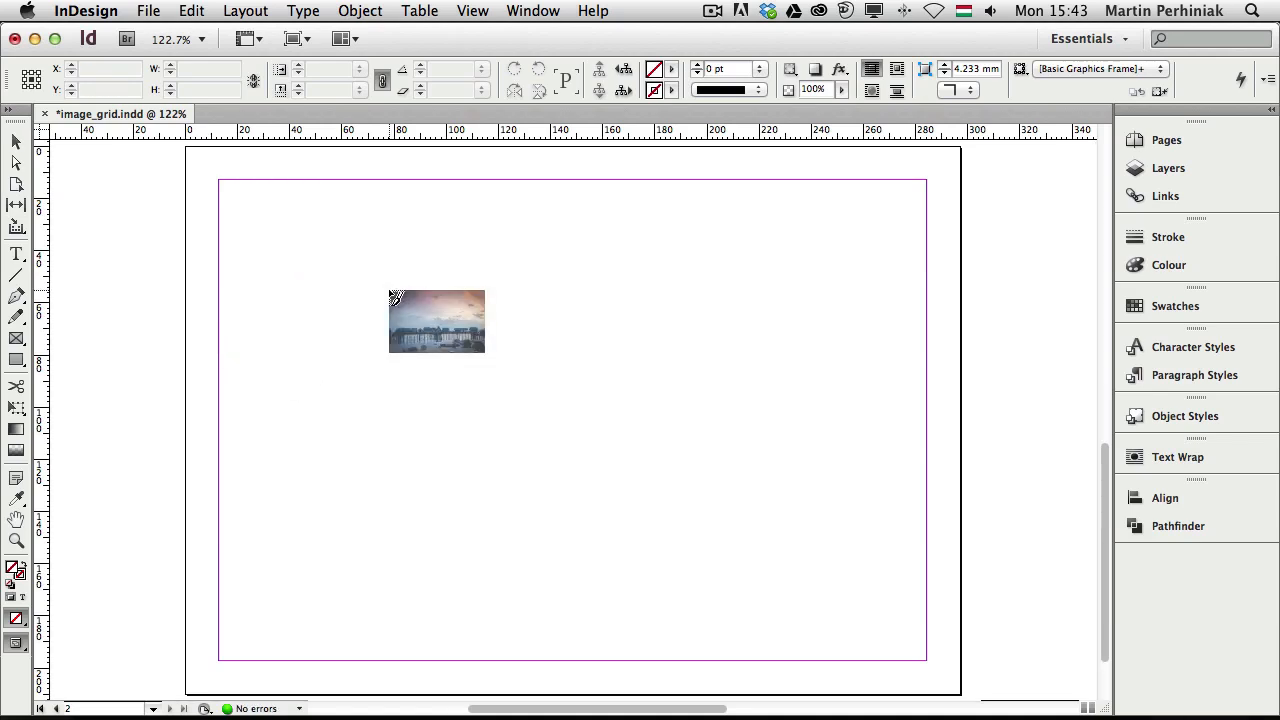
drag(436, 320, 392, 294)
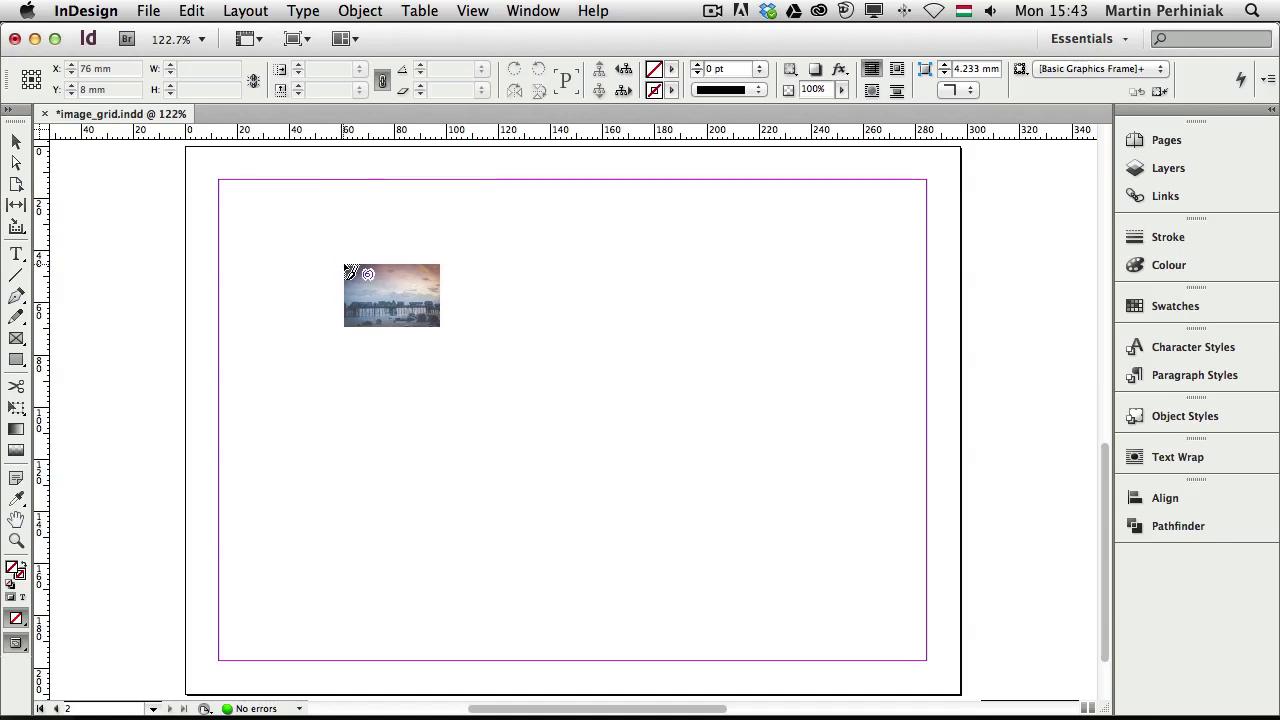
drag(392, 294, 380, 300)
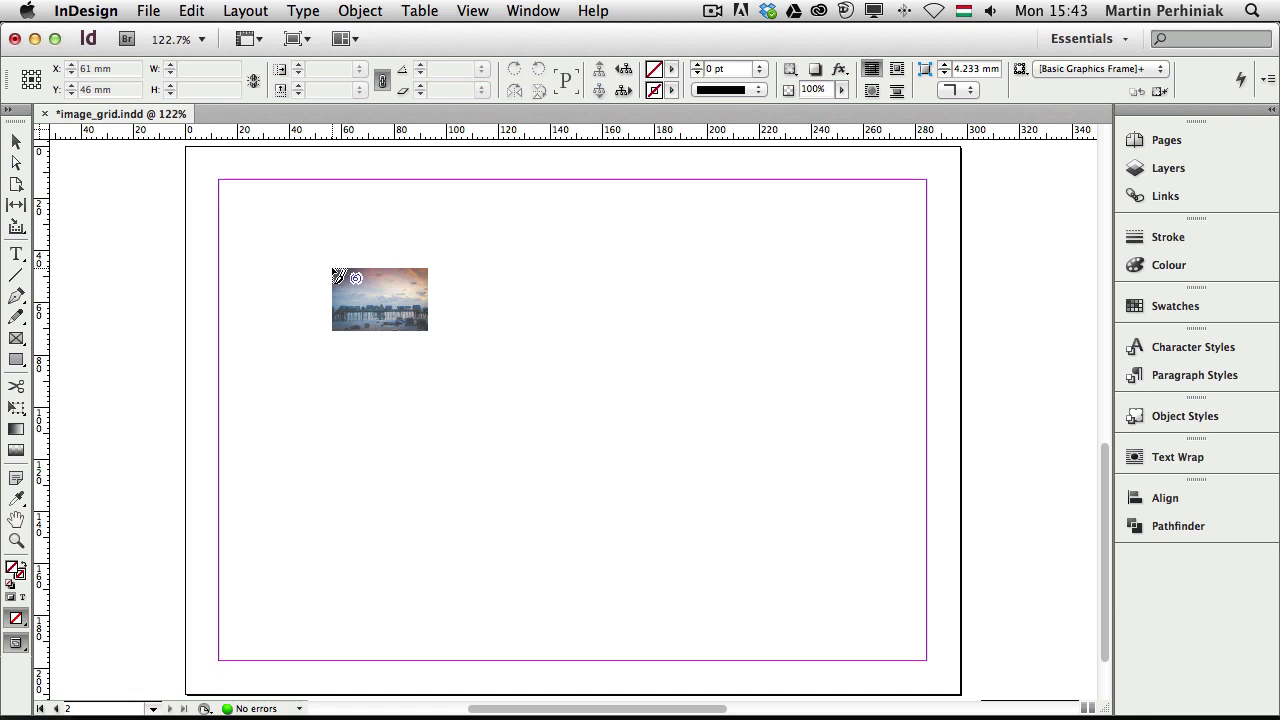
drag(380, 298, 356, 304)
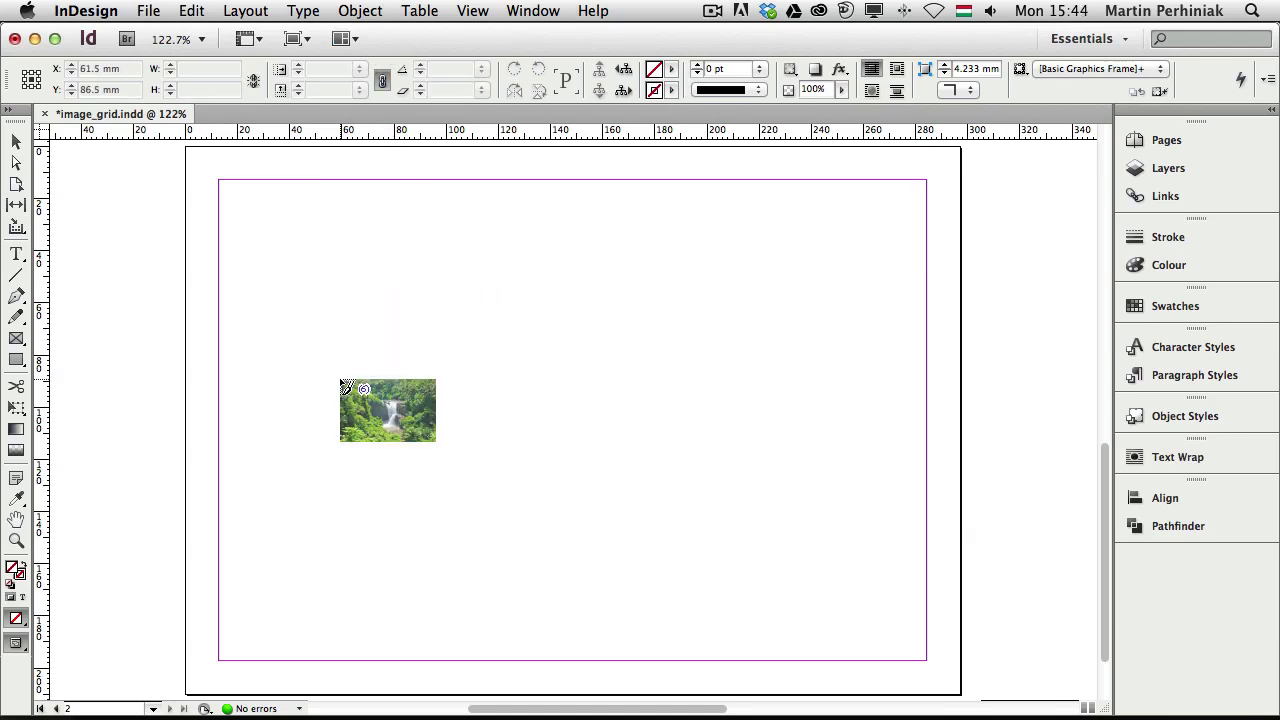
drag(388, 410, 410, 444)
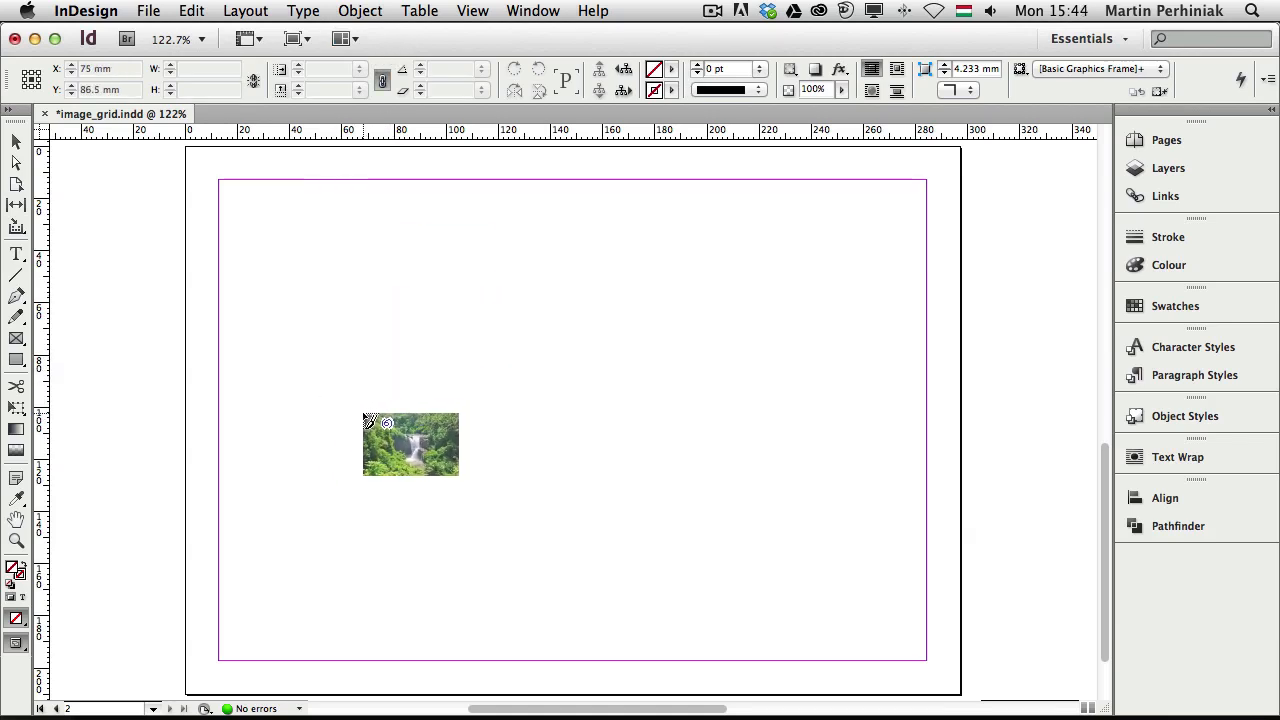
drag(410, 444, 240, 192)
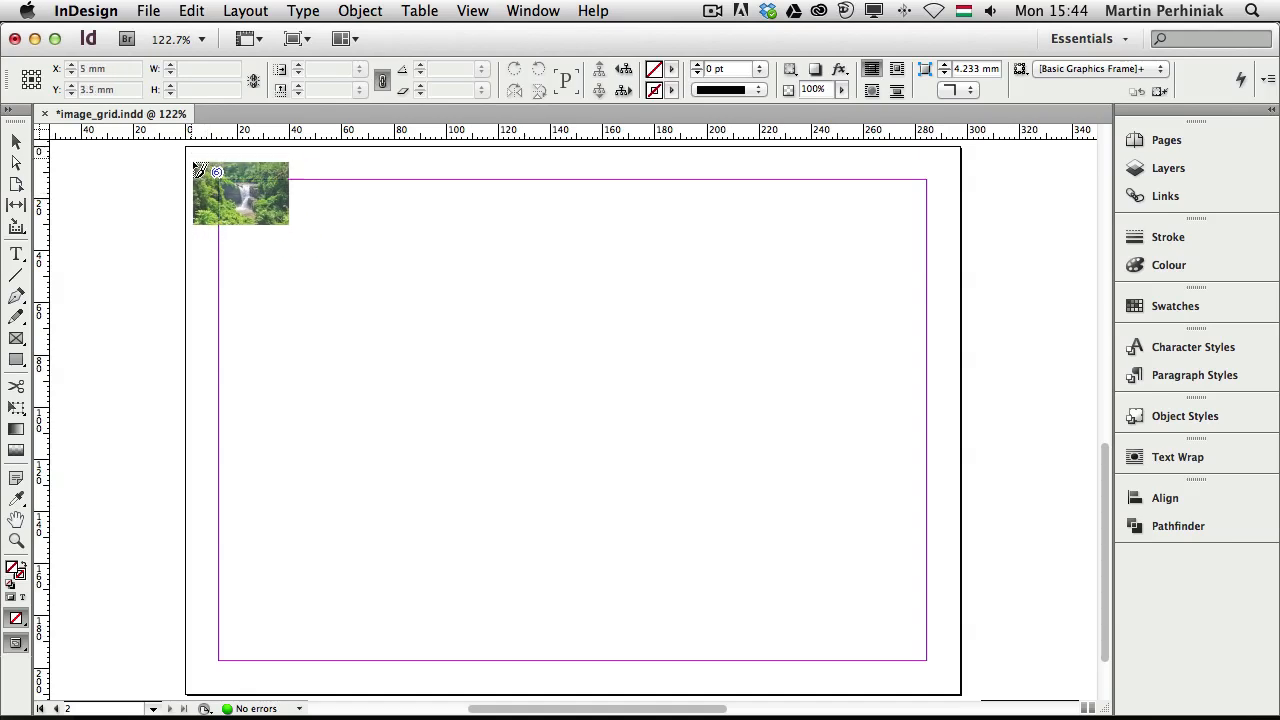
drag(240, 192, 270, 212)
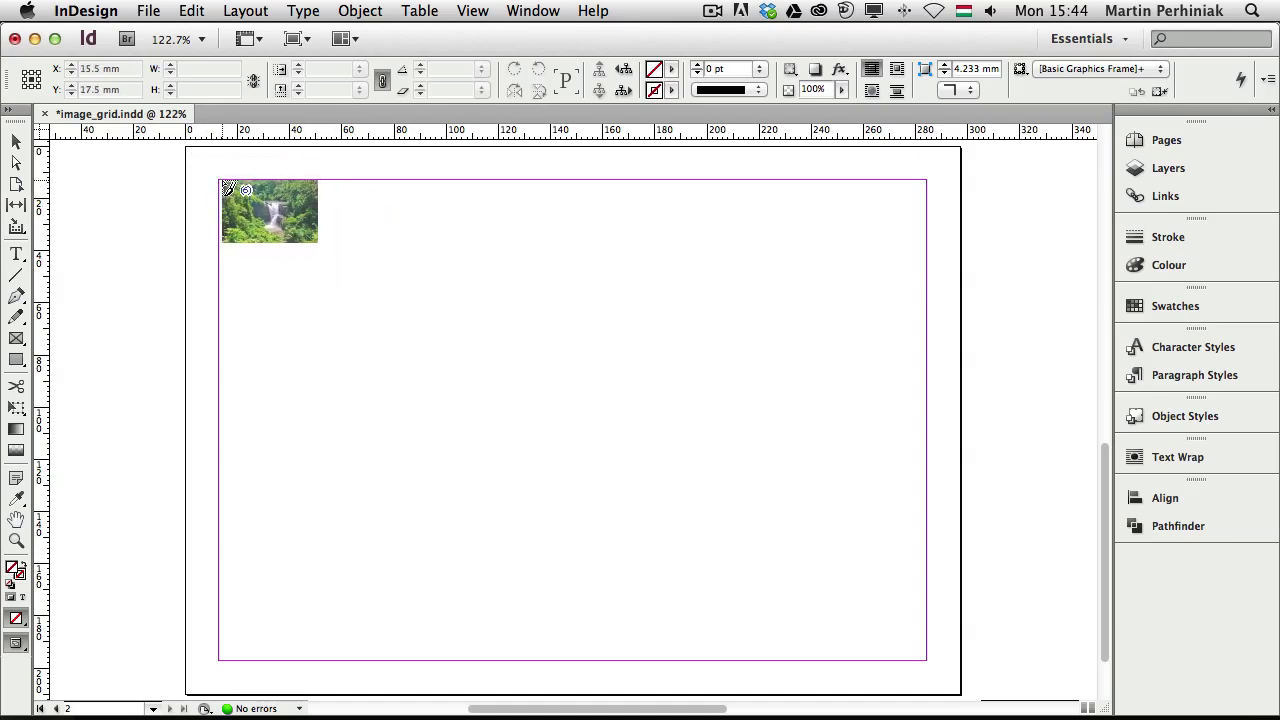
Drag a rectangle frame from the top-left margin and split it into three columns and two rows
drag(268, 212, 266, 206)
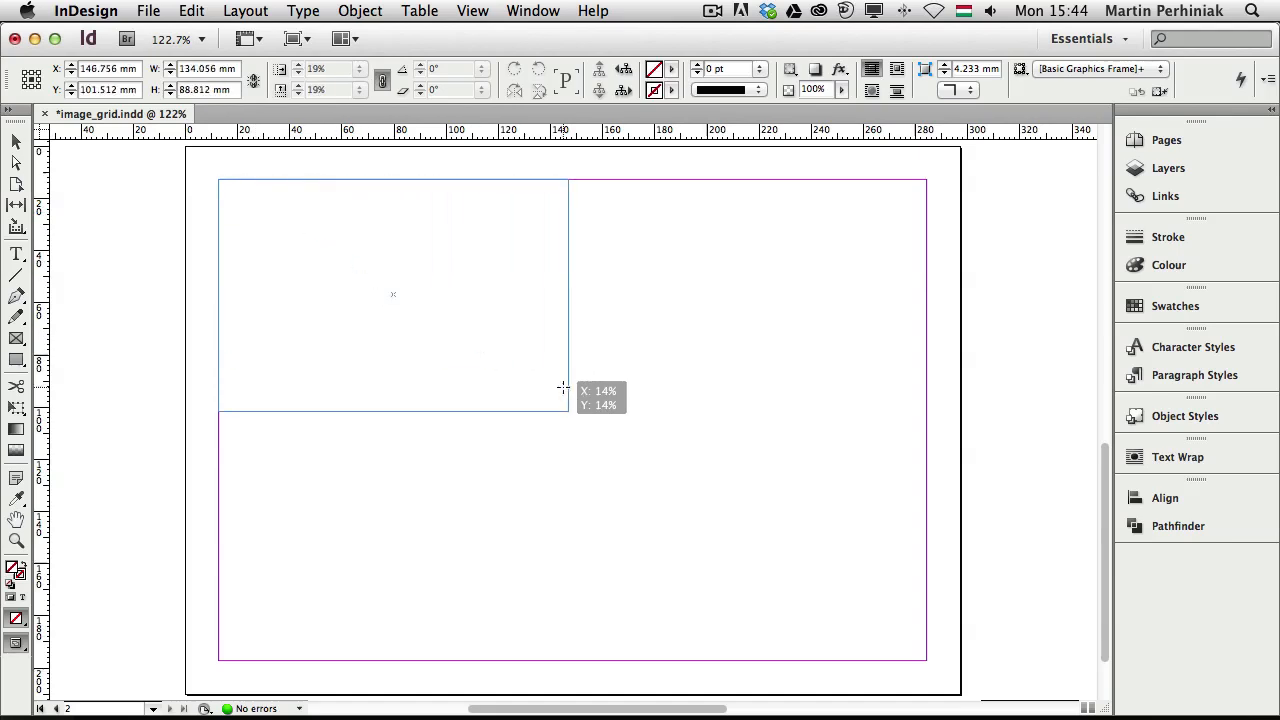
drag(564, 388, 922, 656)
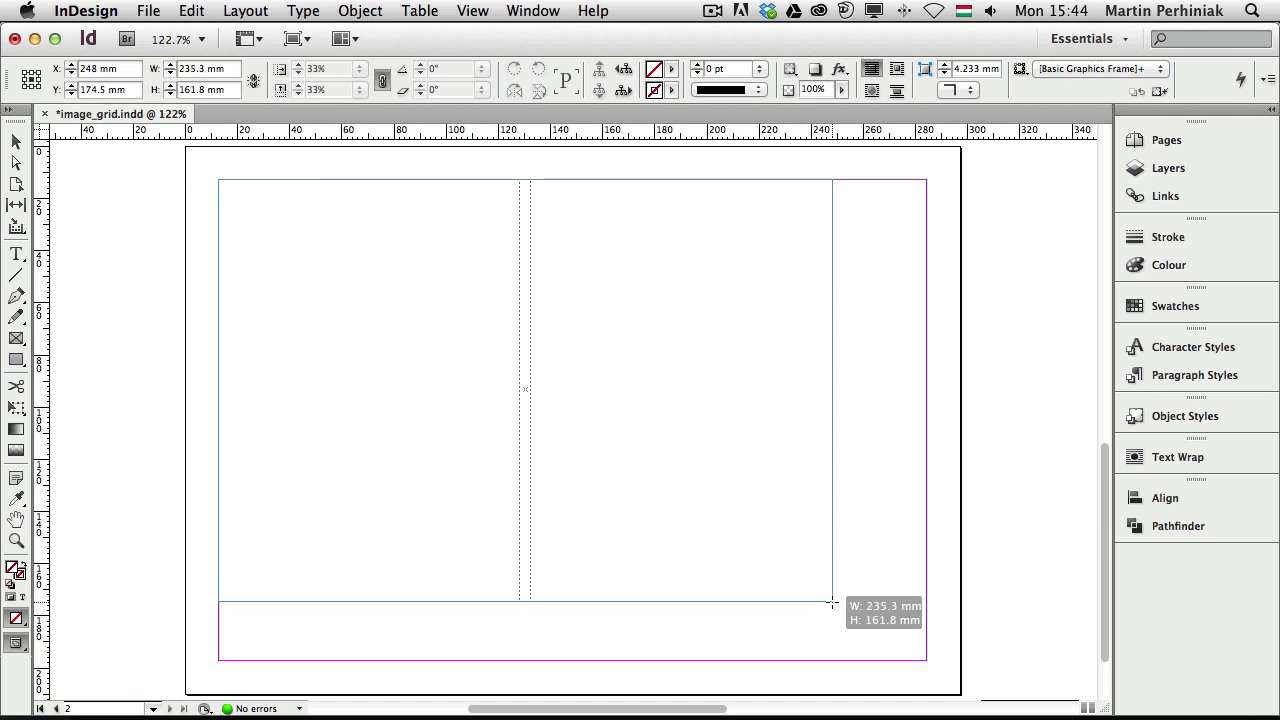
drag(832, 604, 856, 616)
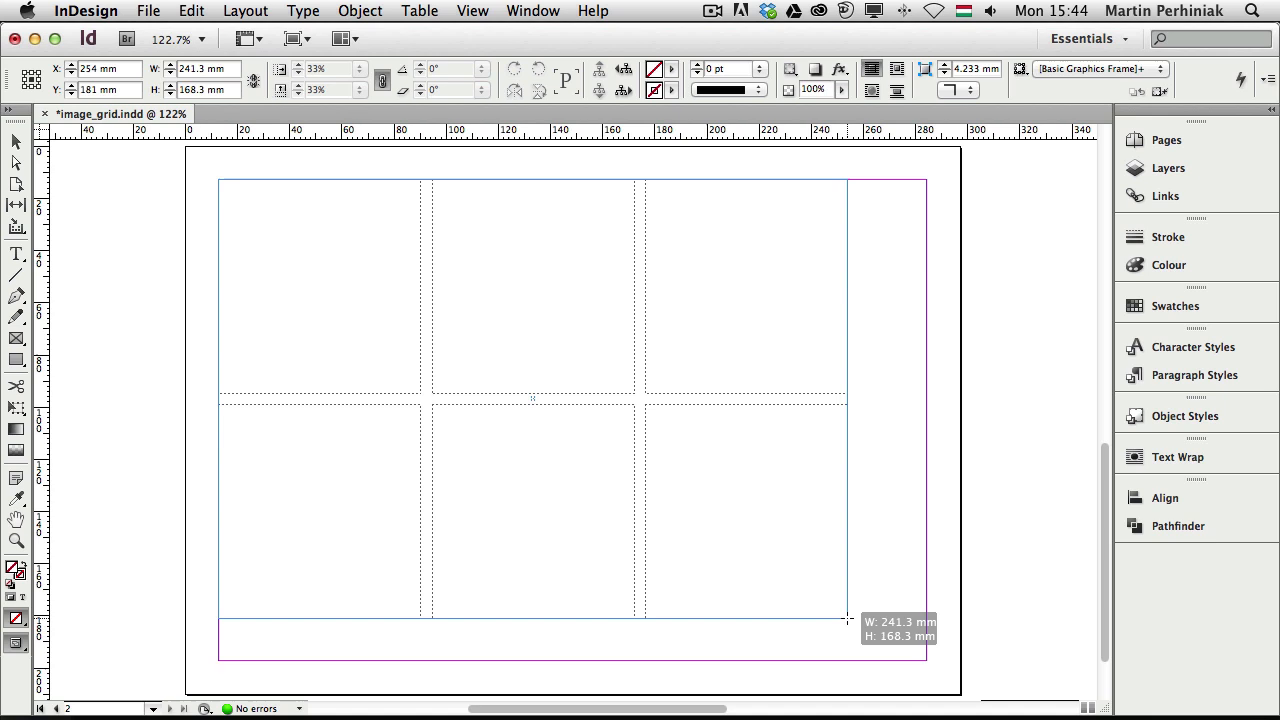
drag(848, 620, 852, 624)
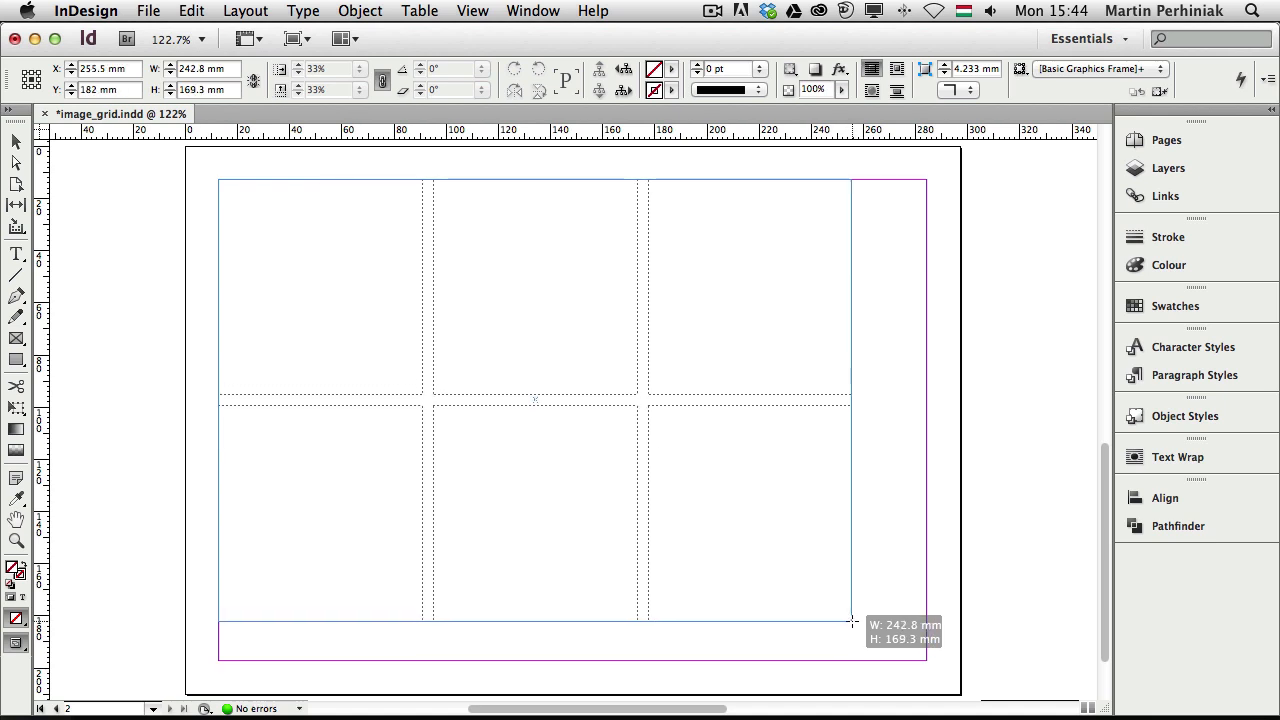
drag(852, 622, 864, 640)
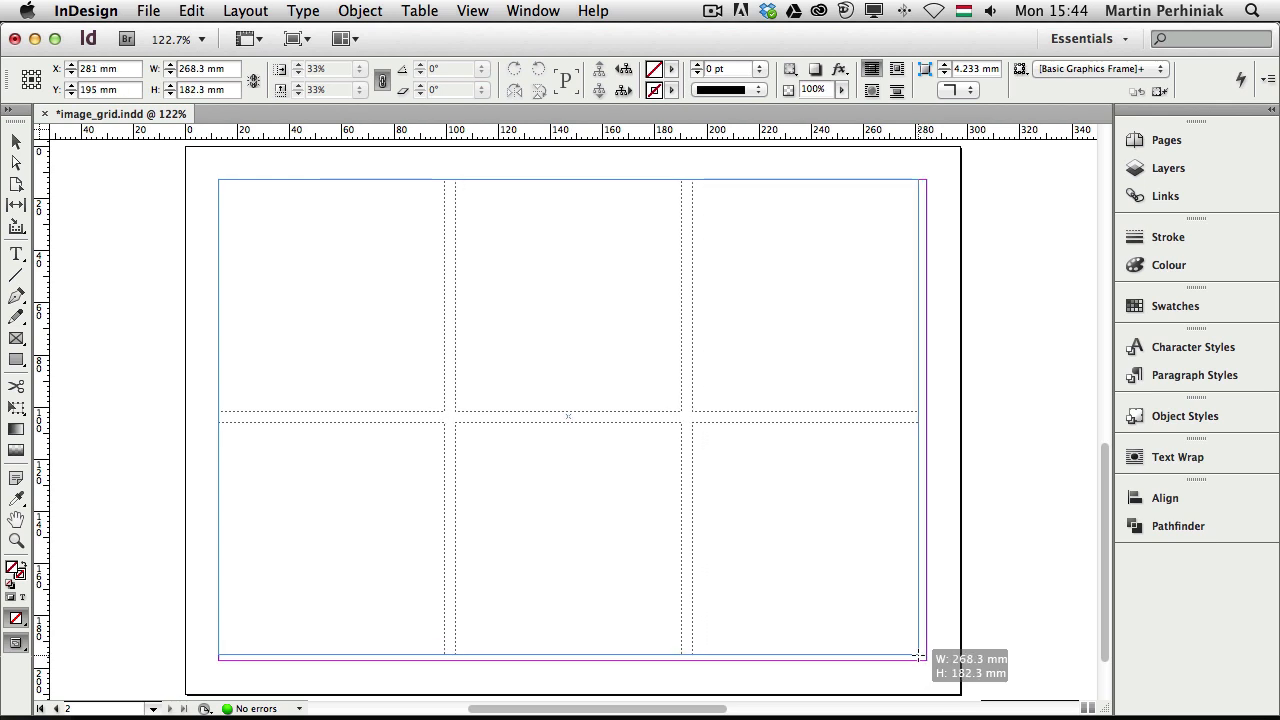
Fit the six-frame grid to the bottom-right margin corner, redrawing it slightly narrower
drag(918, 656, 908, 650)
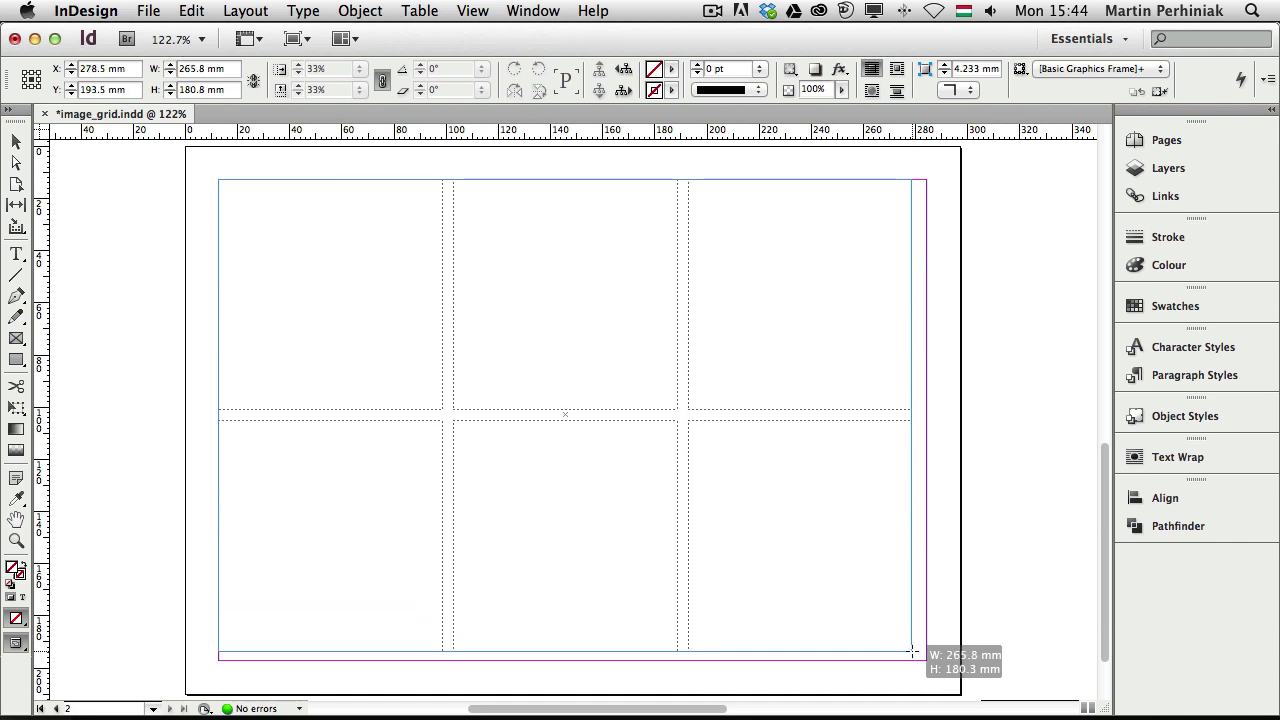
drag(908, 656, 922, 664)
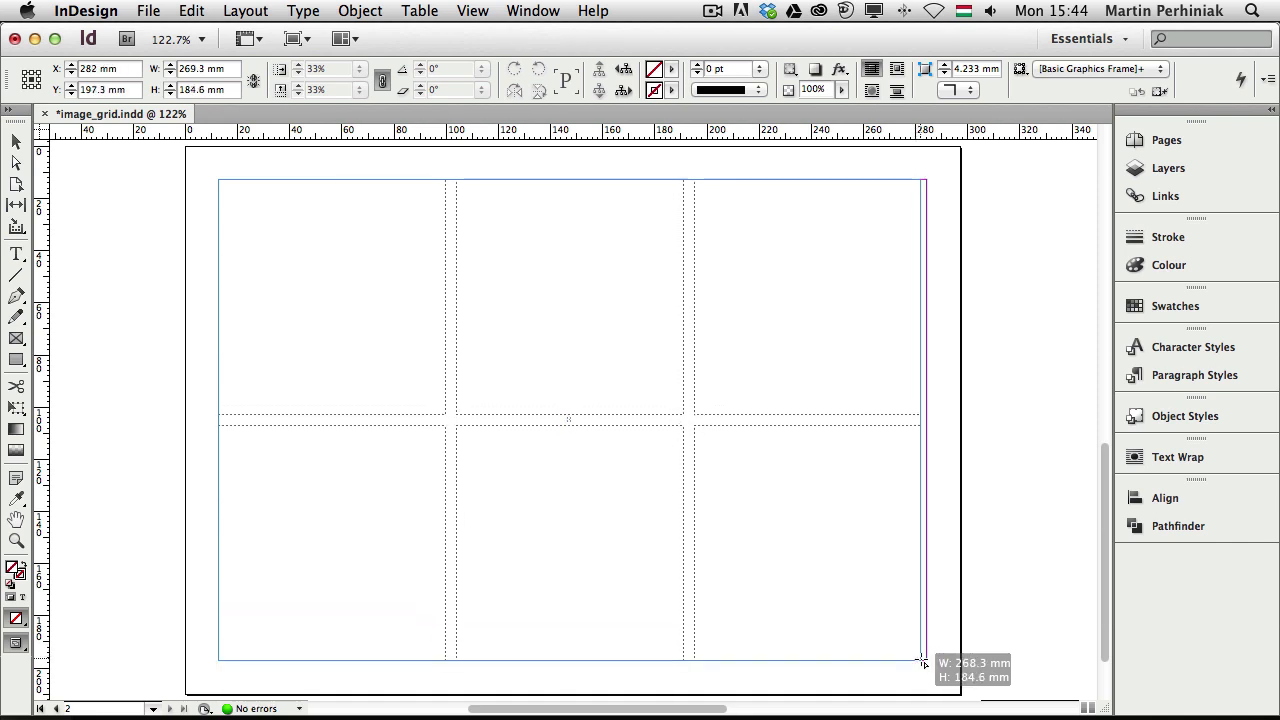
drag(920, 662, 928, 664)
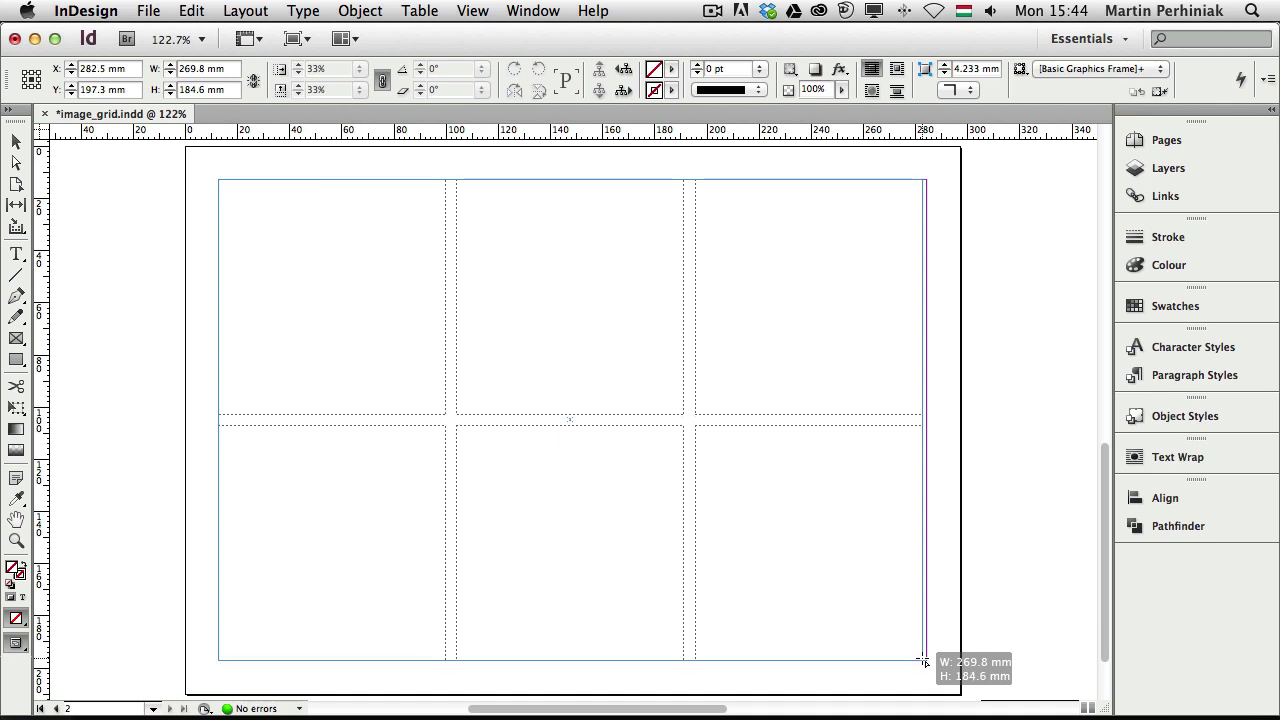
drag(920, 660, 928, 664)
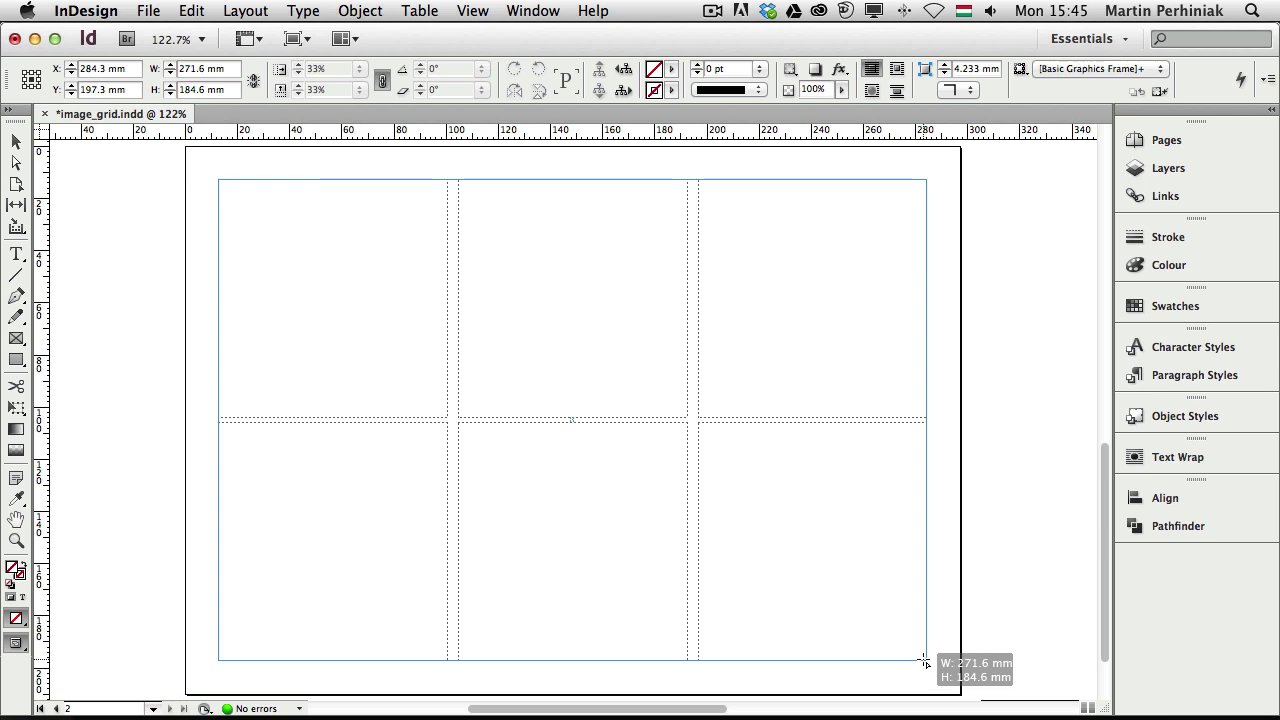
drag(924, 660, 920, 660)
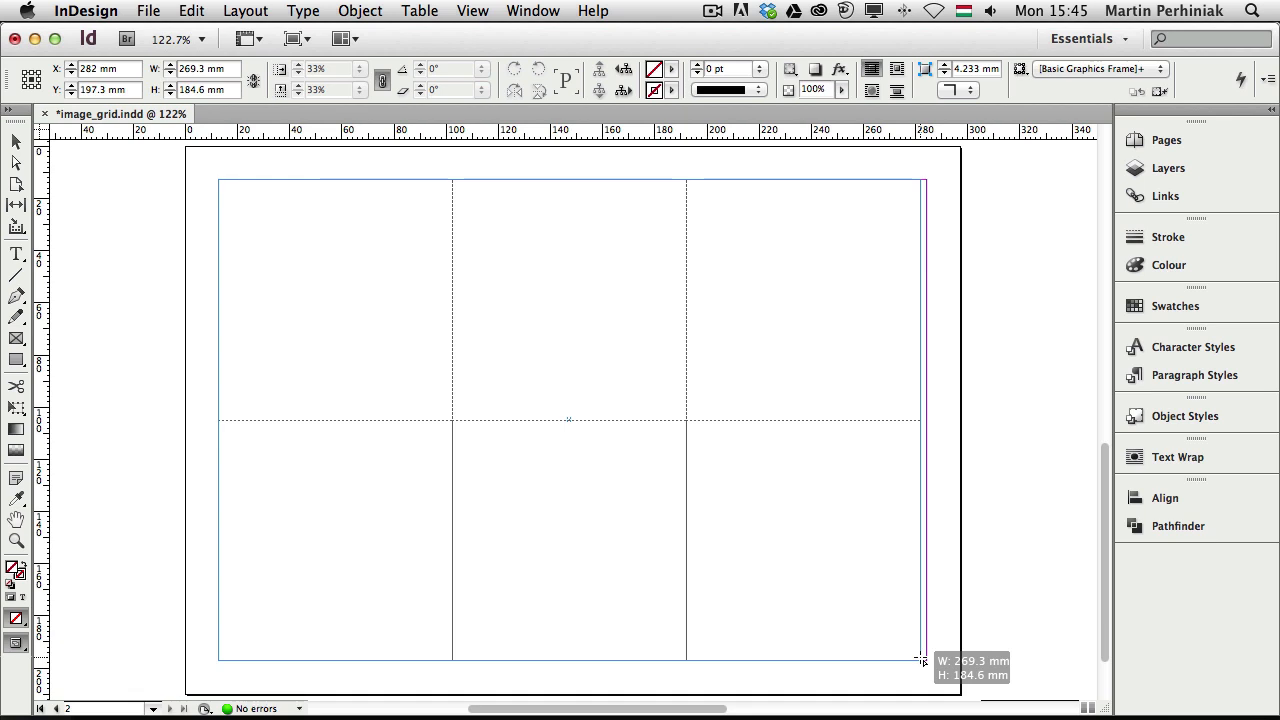
drag(920, 660, 926, 660)
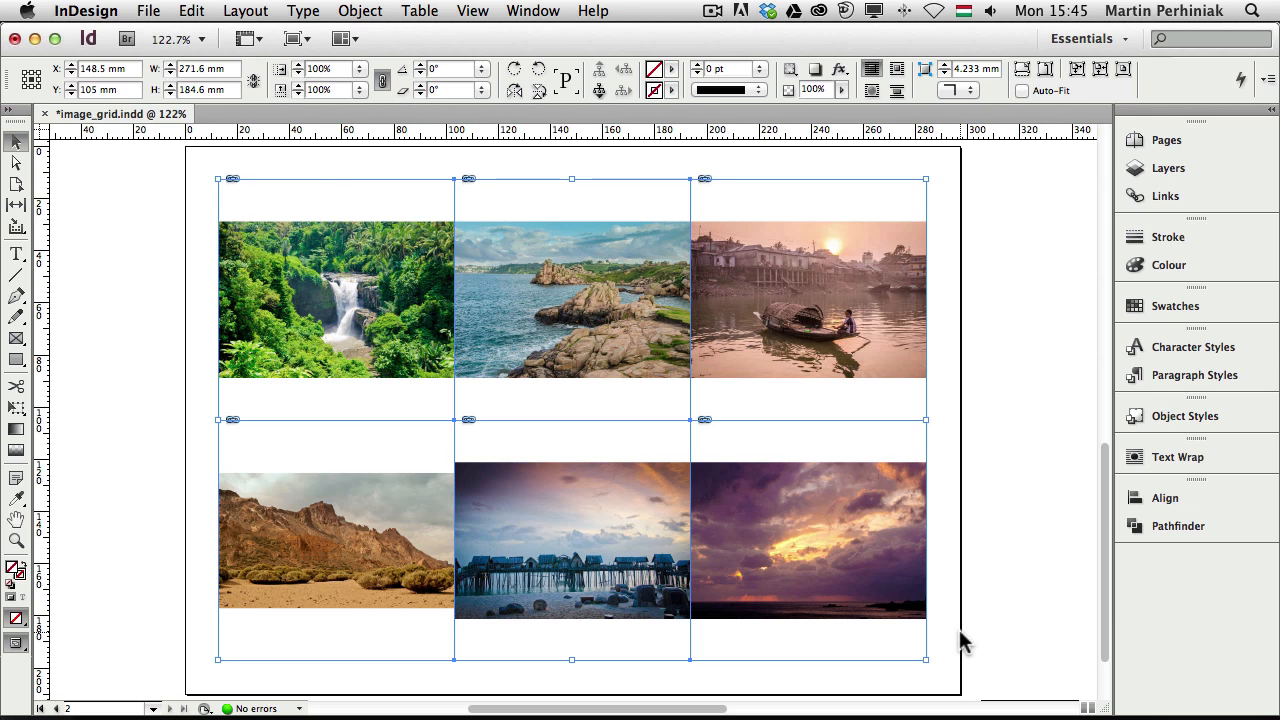
mouse_move(392, 184)
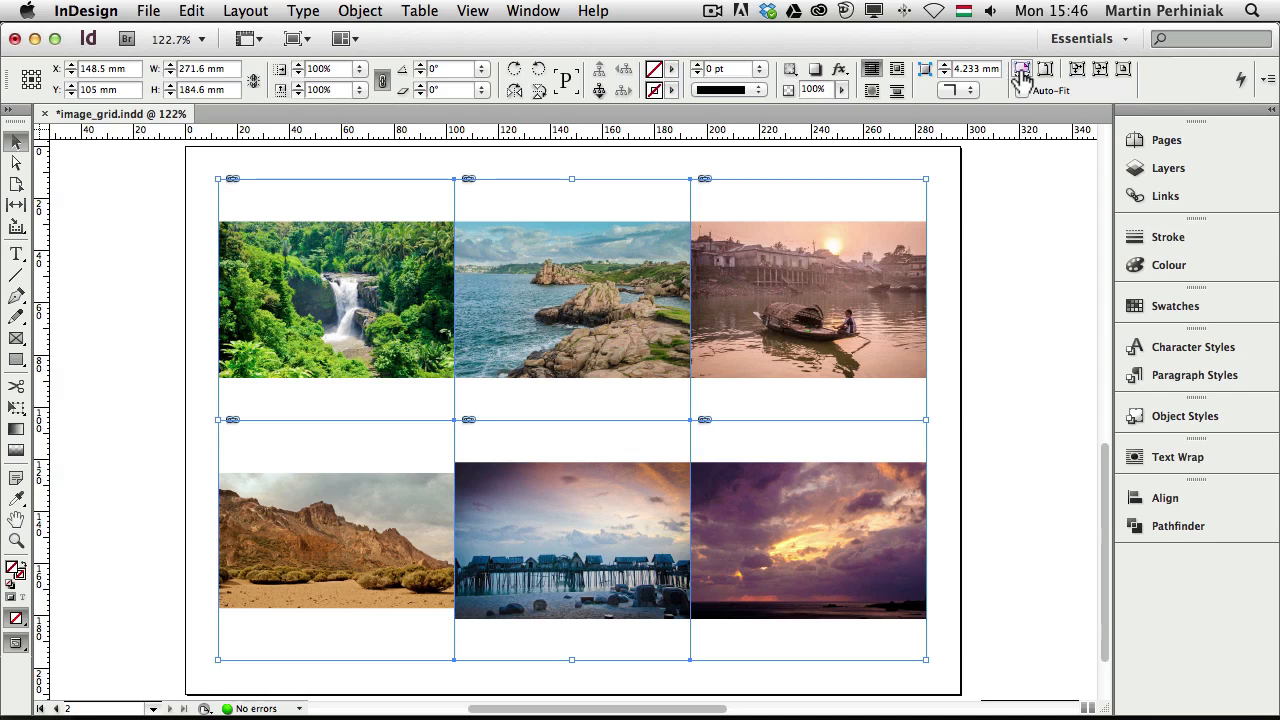
mouse_move(1022, 68)
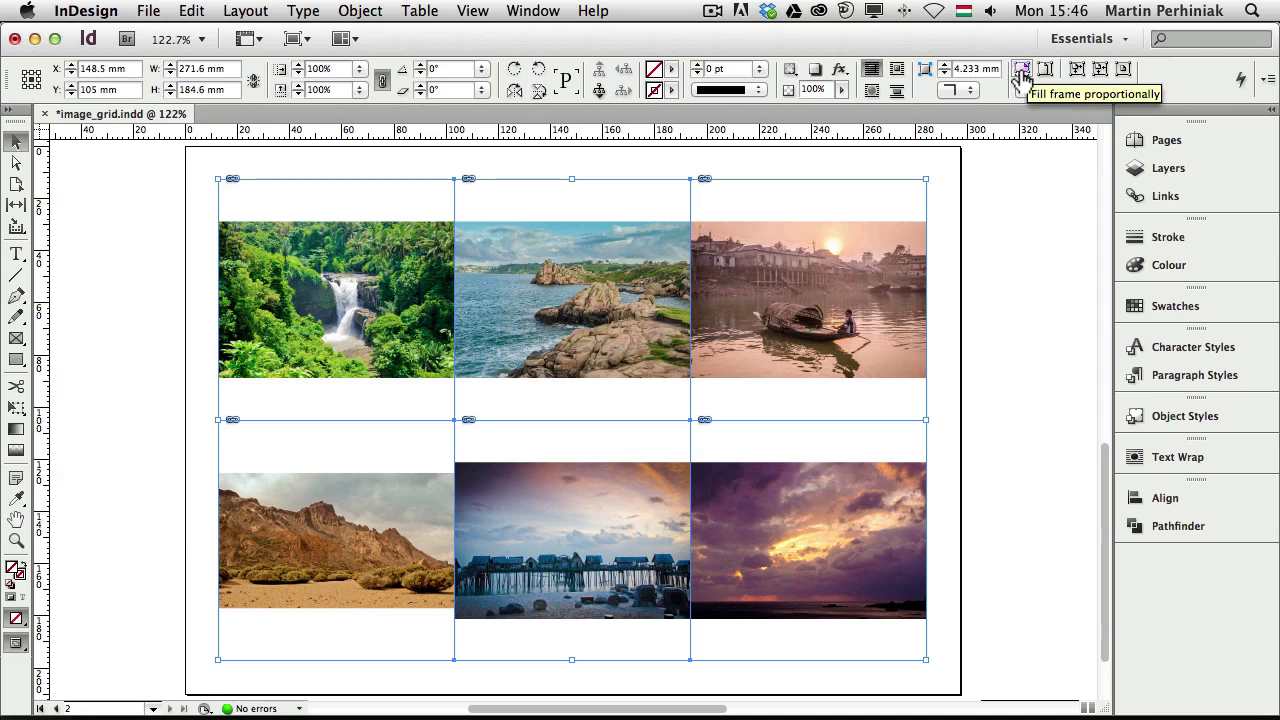
Make all six placed photos fill their frames proportionally
click(1018, 72)
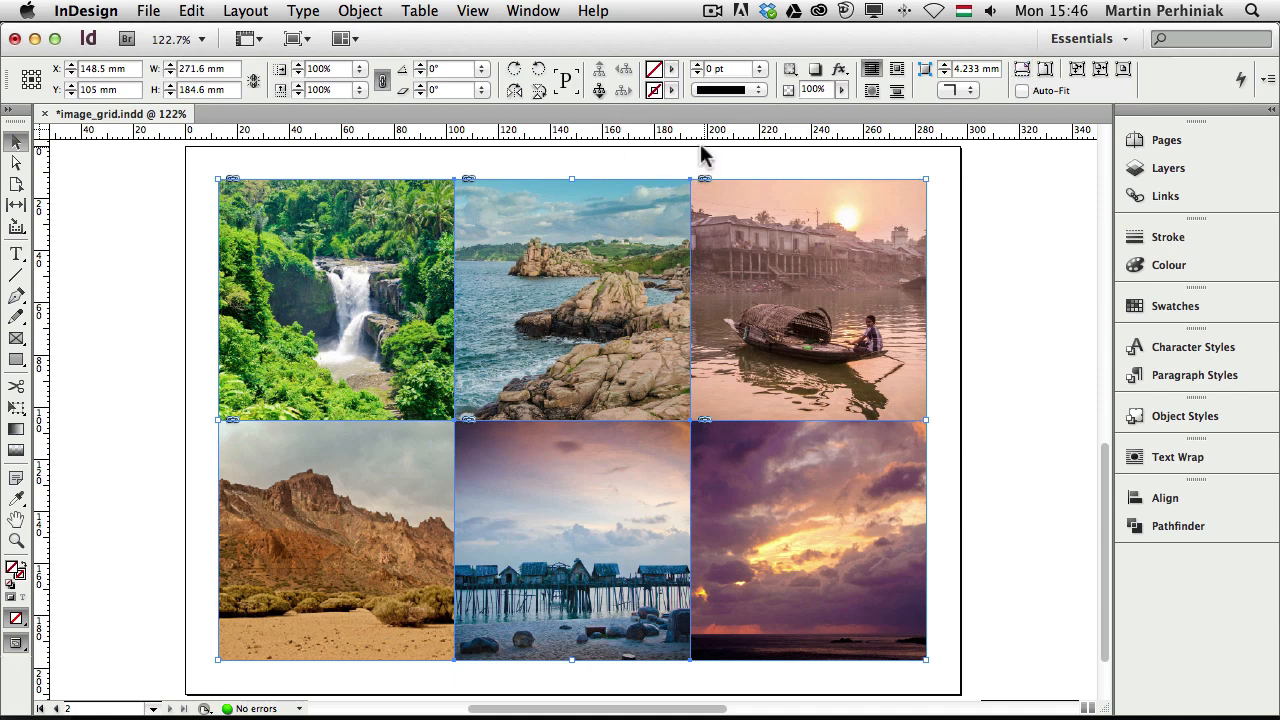
mouse_move(1024, 96)
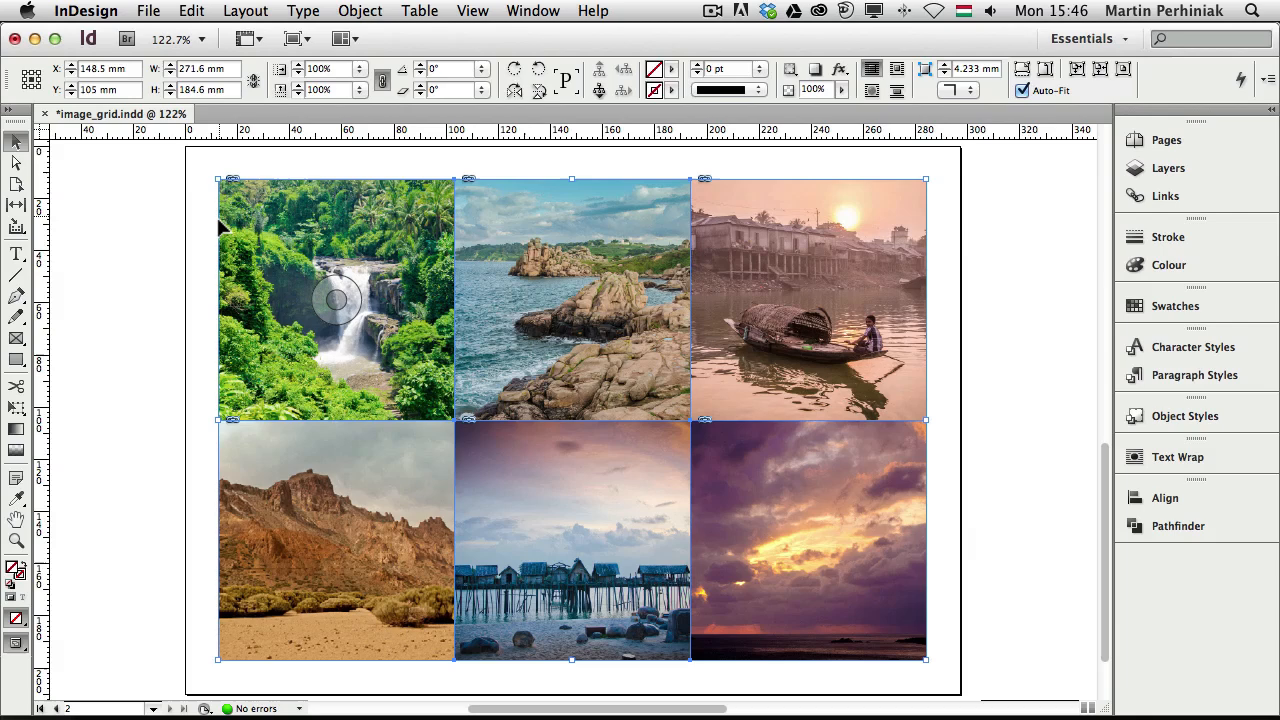
mouse_move(196, 244)
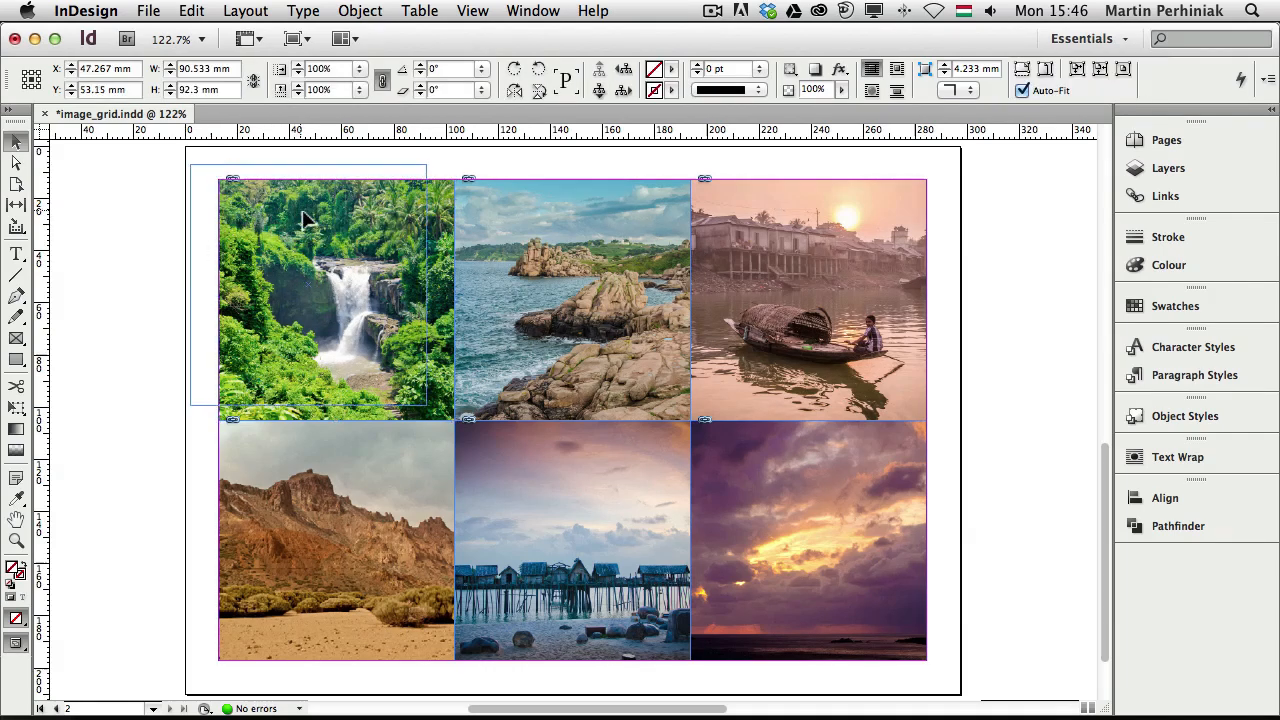
click(308, 284)
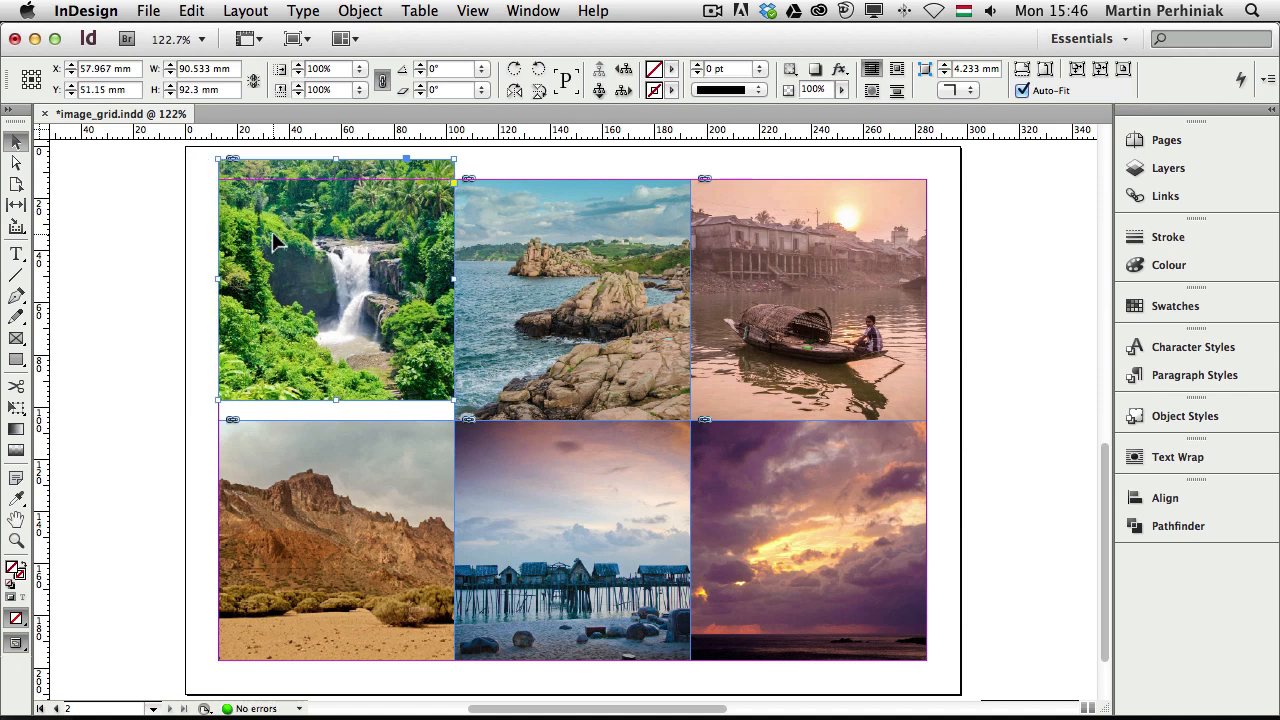
drag(336, 284, 336, 298)
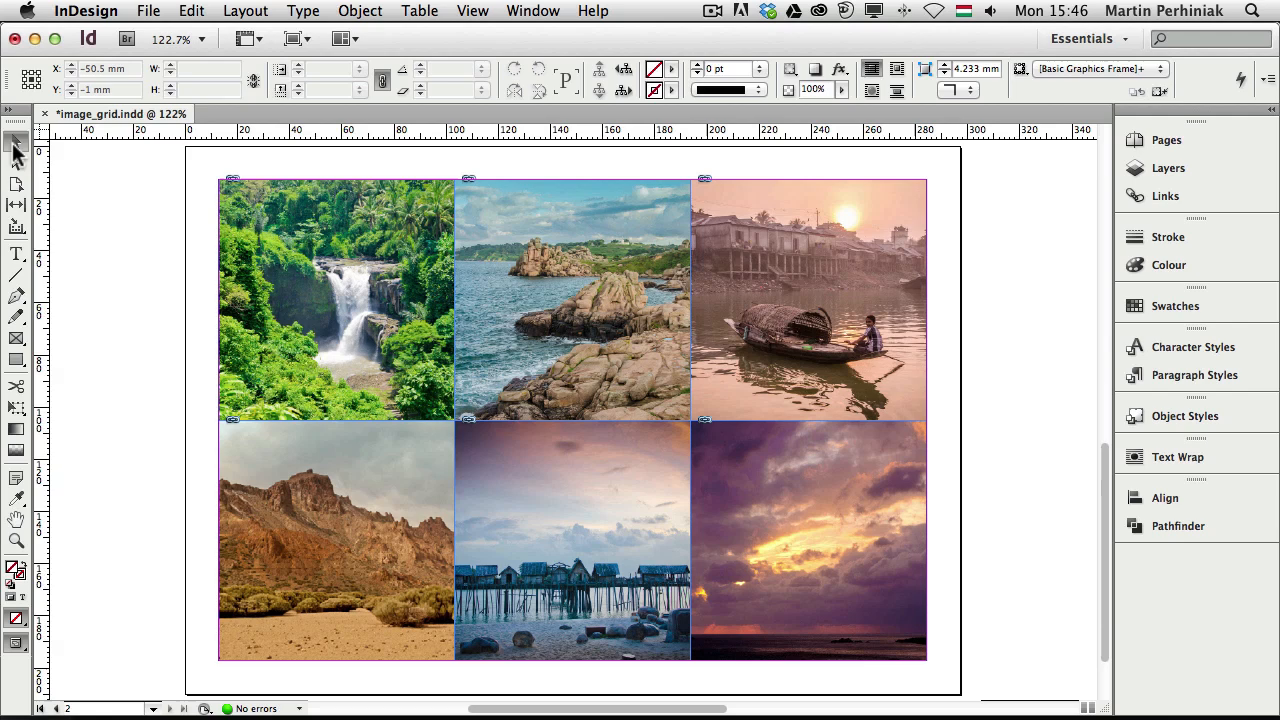
mouse_move(24, 206)
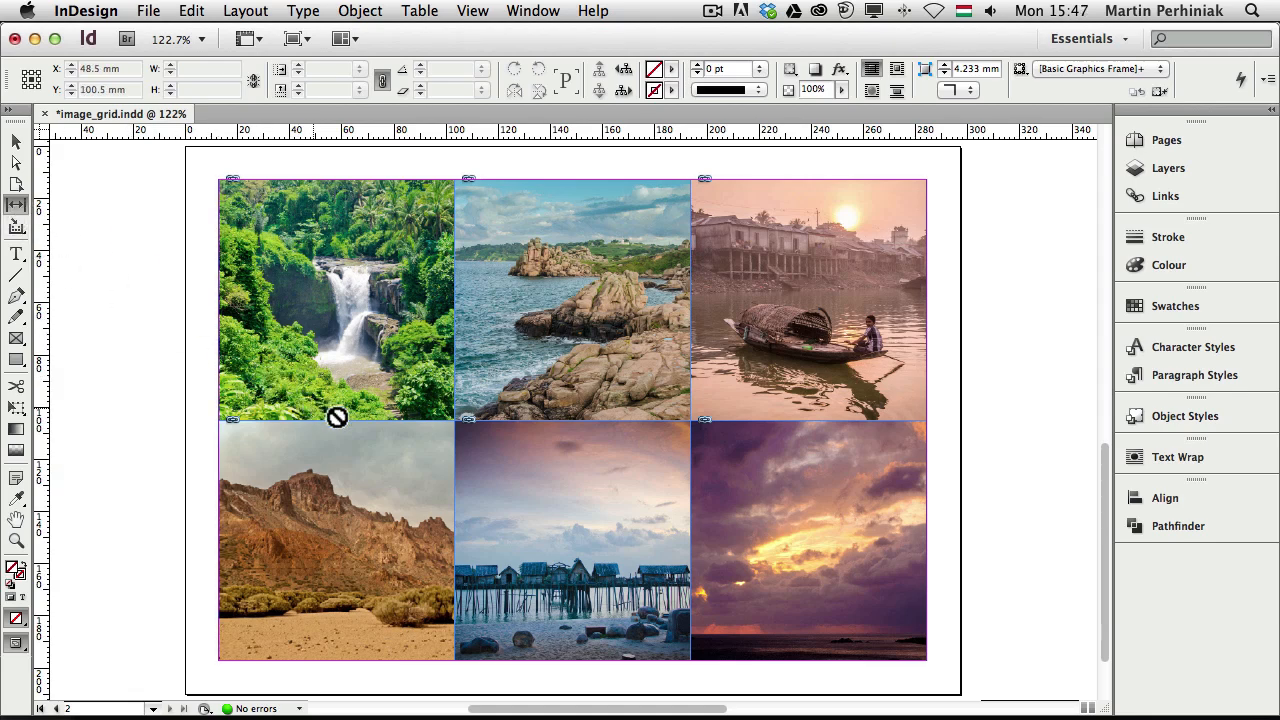
Drag the grid gaps with the Gap tool to resize adjacent photo frames unevenly
click(572, 300)
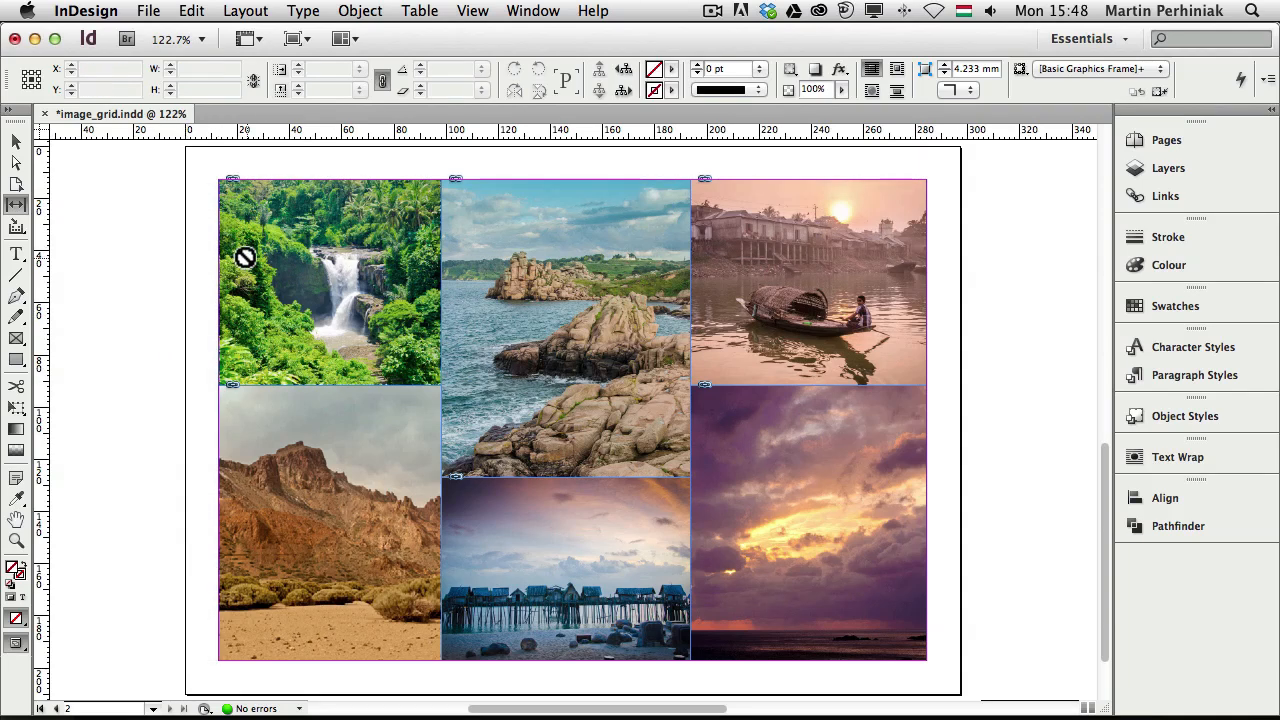
mouse_move(180, 332)
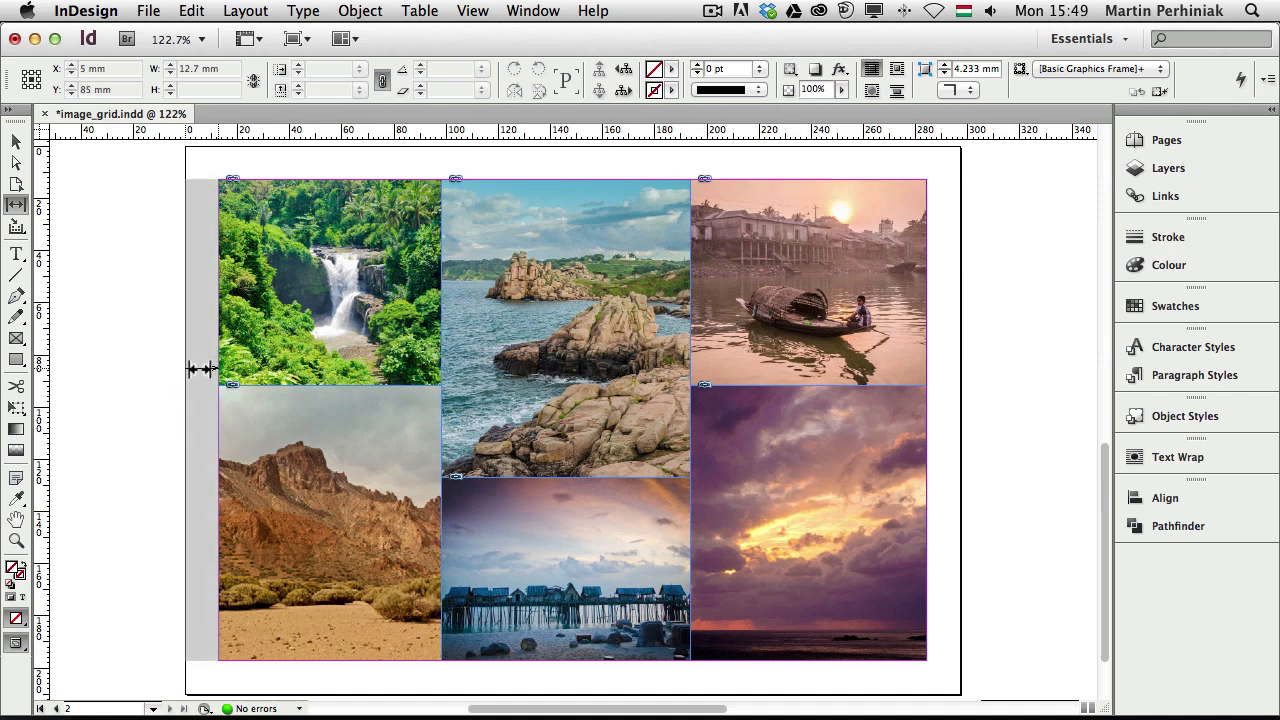
drag(204, 368, 290, 368)
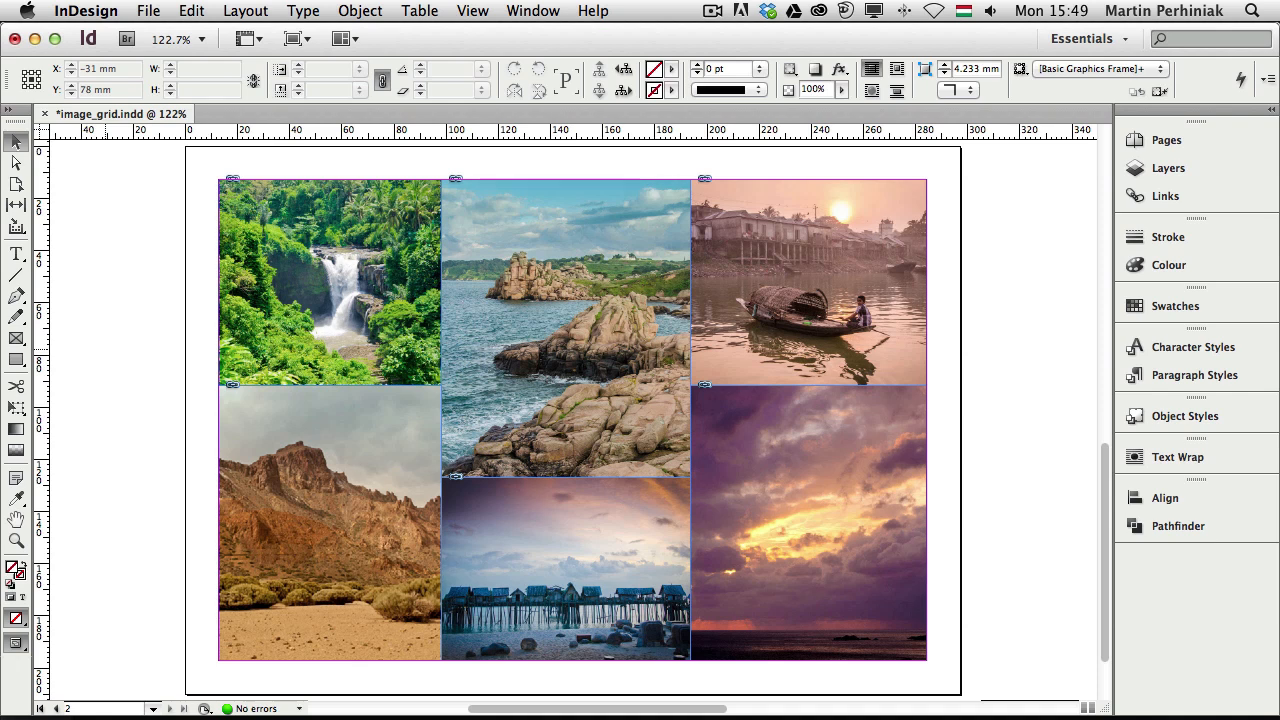
mouse_move(120, 176)
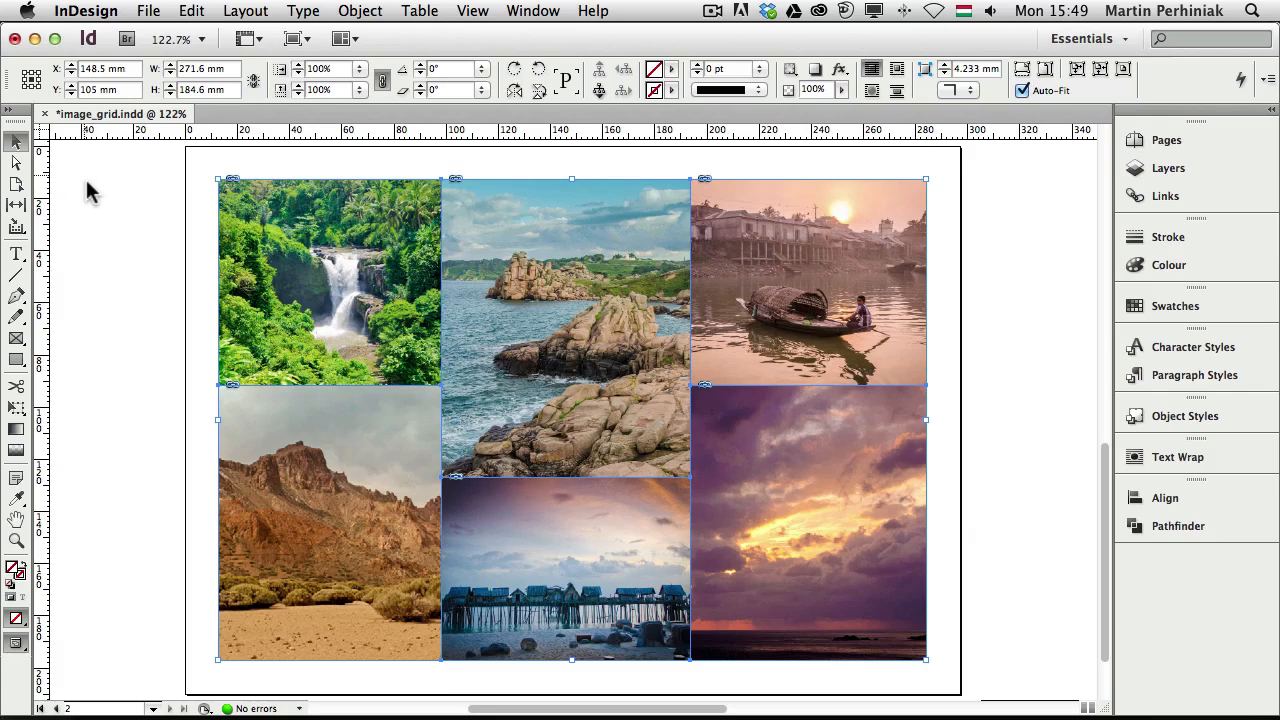
Set the stroke of all six frames to [Paper], then deselect
click(672, 90)
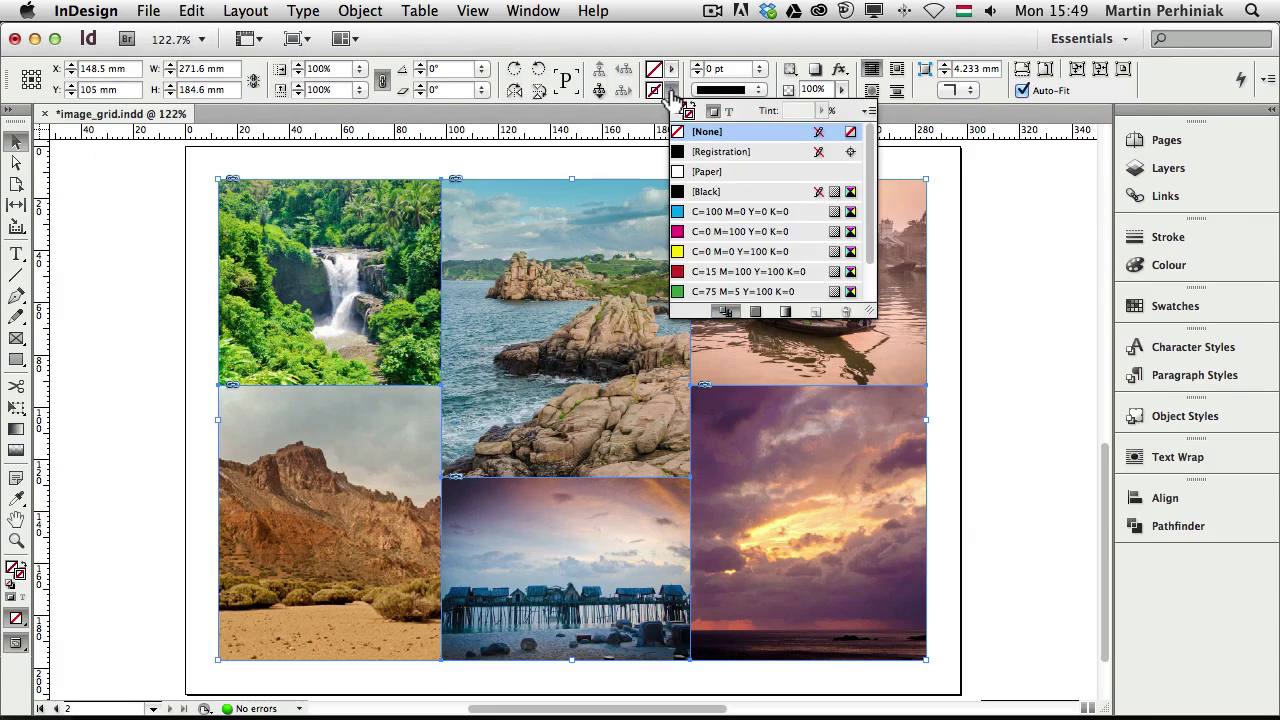
click(708, 172)
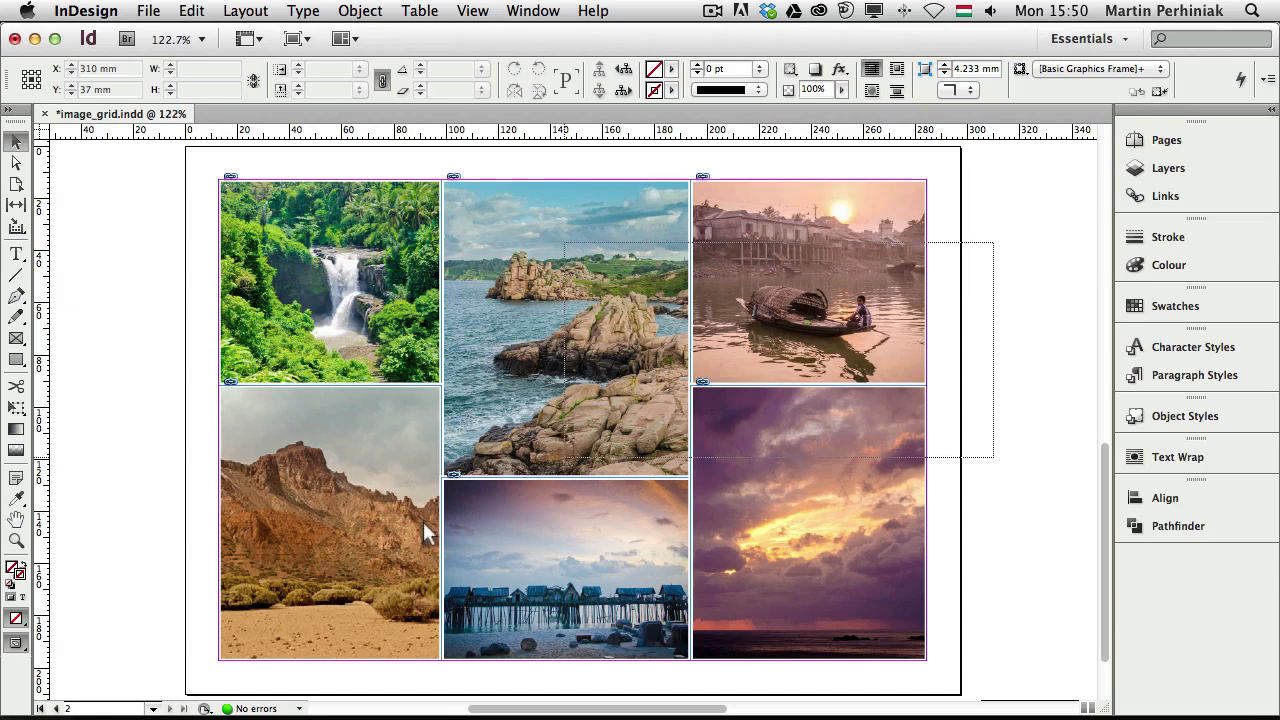
click(1016, 256)
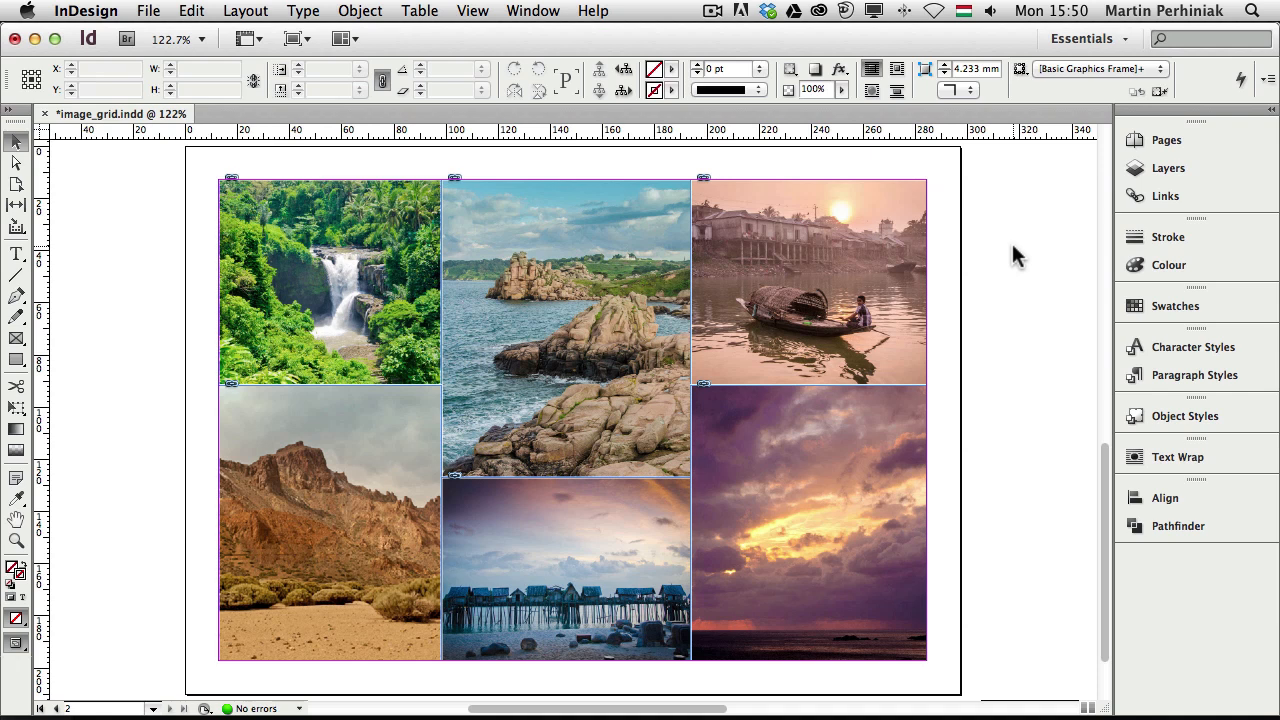
click(808, 280)
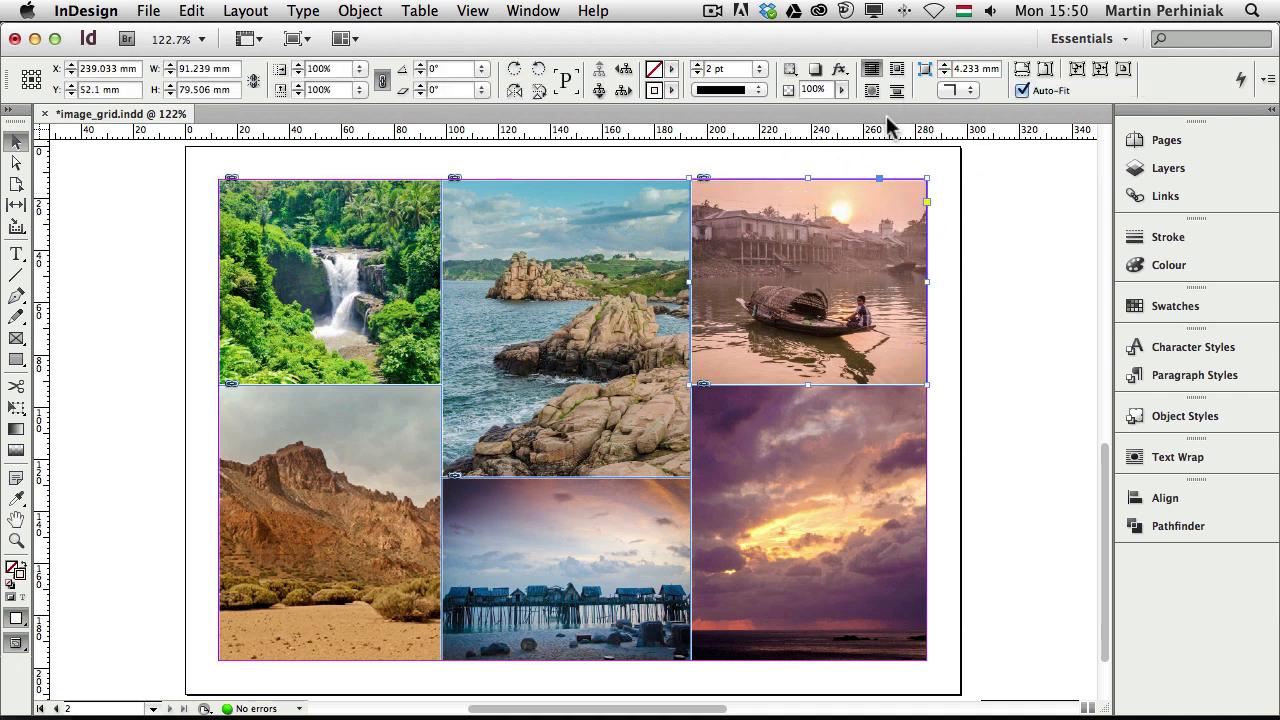
mouse_move(968, 240)
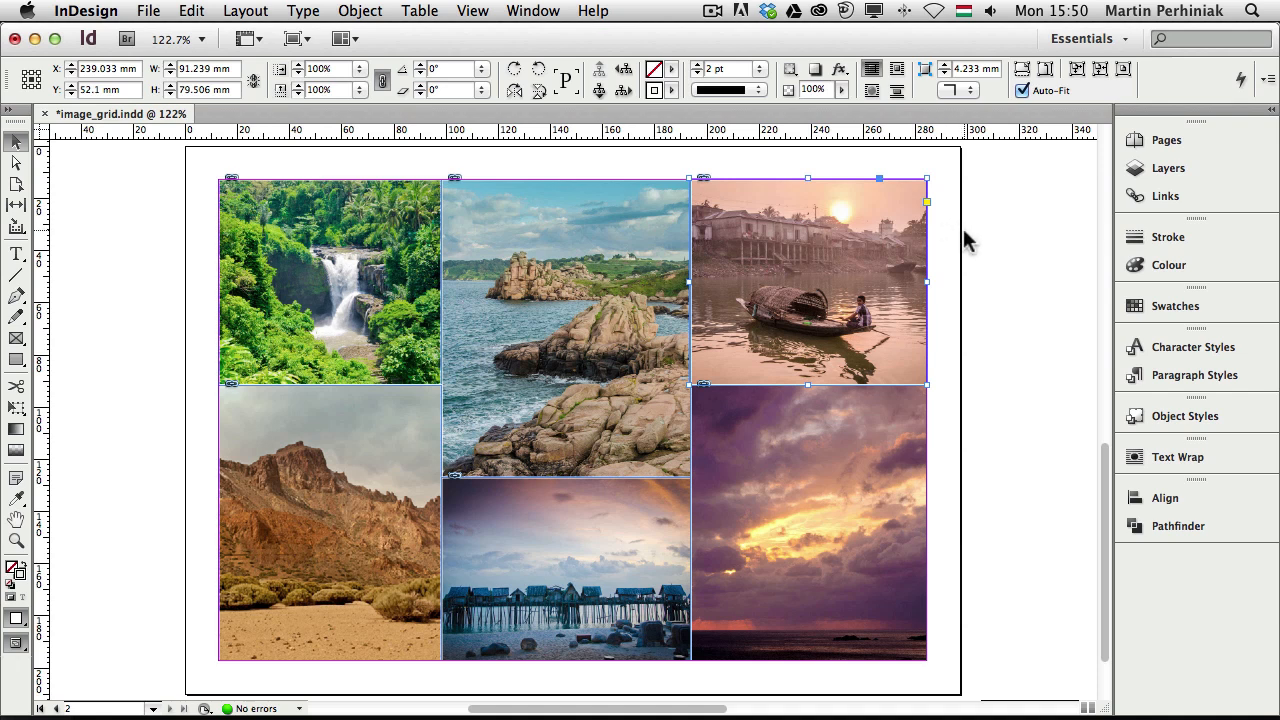
mouse_move(920, 200)
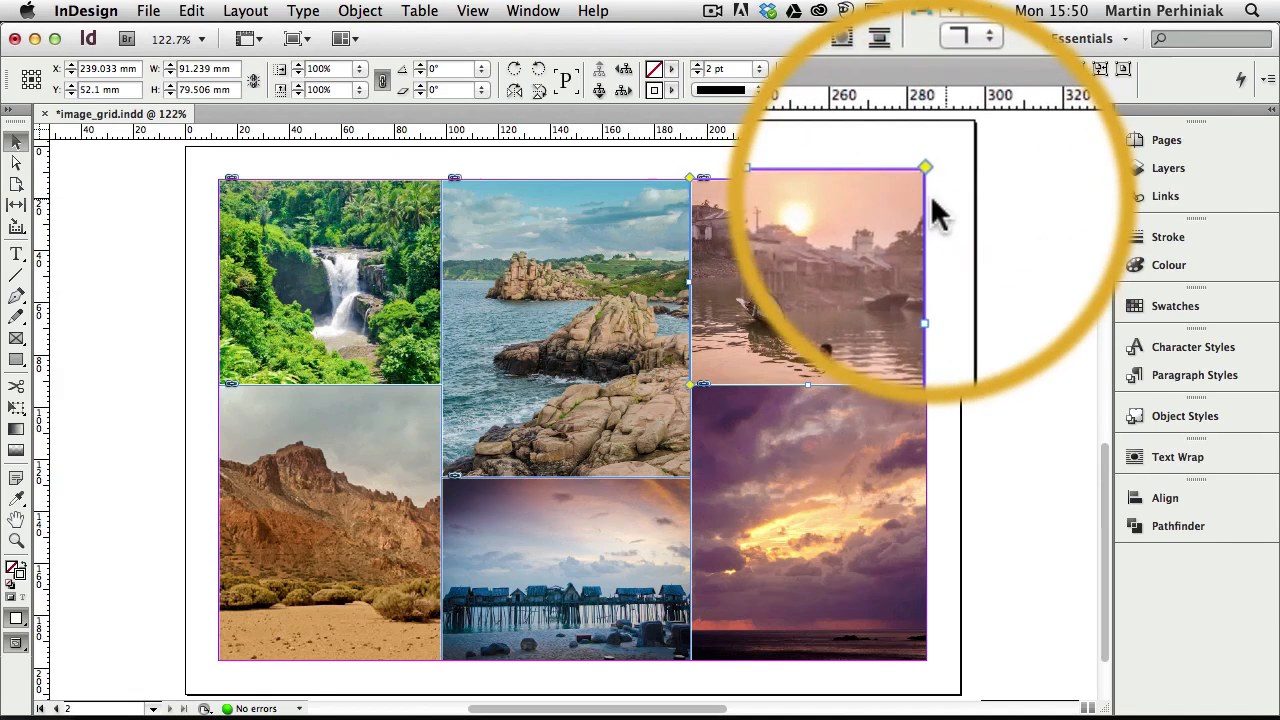
Round the boat photo's top-right live corner to about 16.5 mm
drag(924, 168, 920, 184)
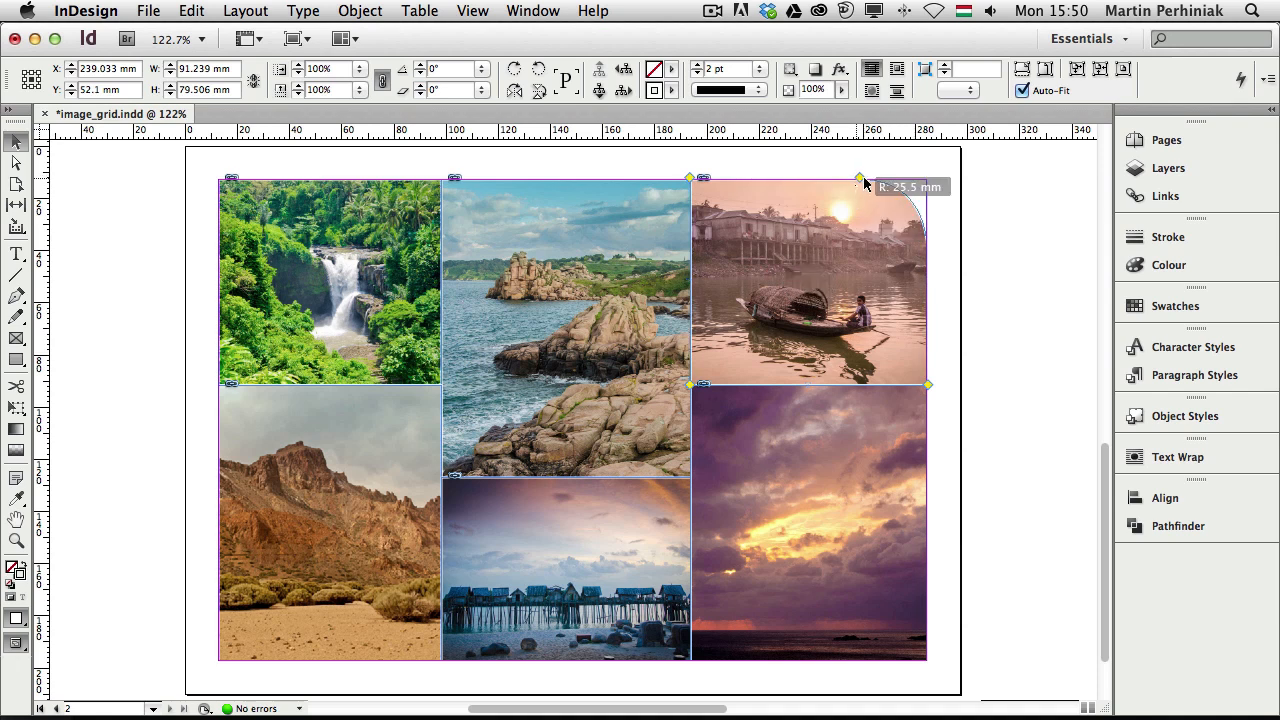
drag(862, 184, 920, 186)
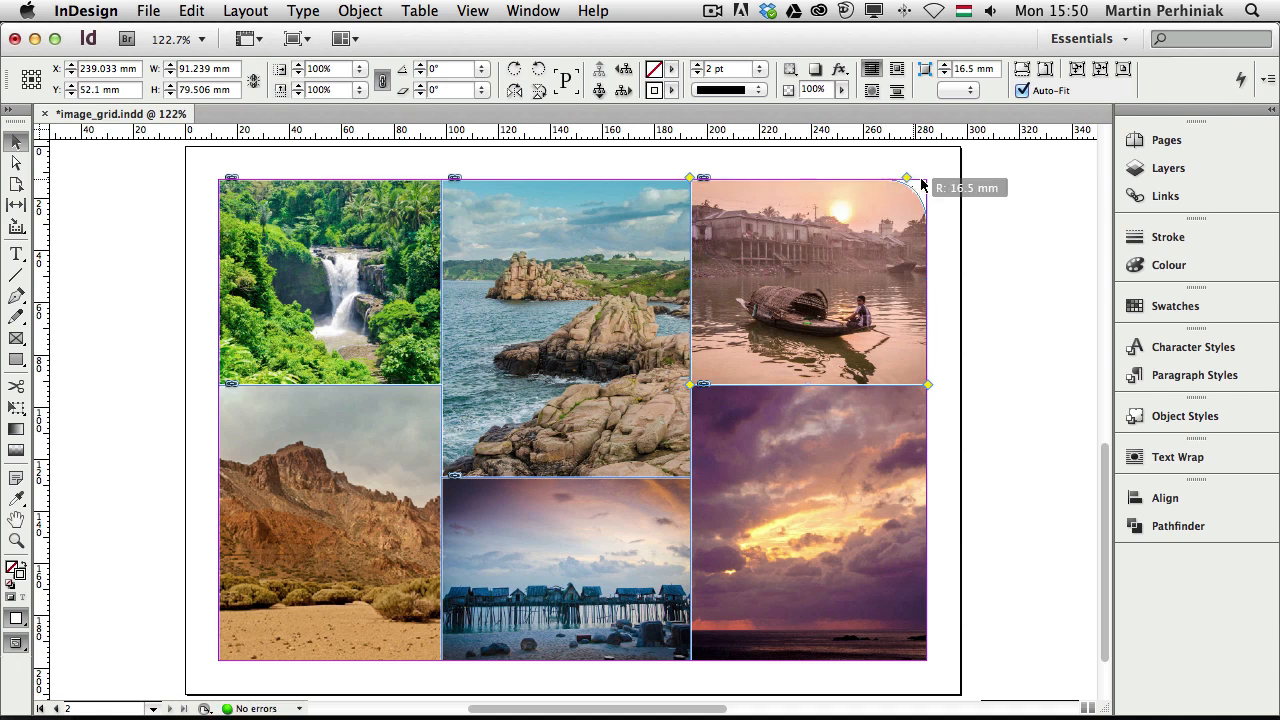
drag(924, 180, 870, 180)
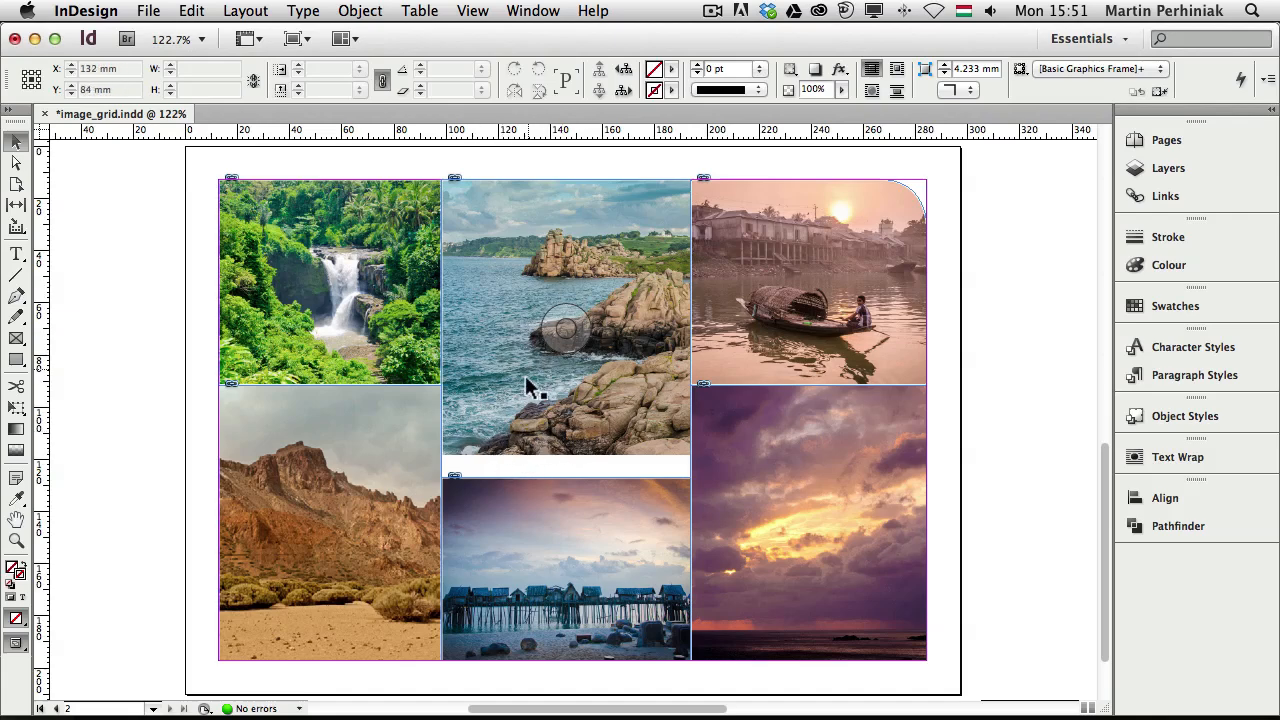
Slide the waterfall image slightly left inside its top-left frame
click(564, 320)
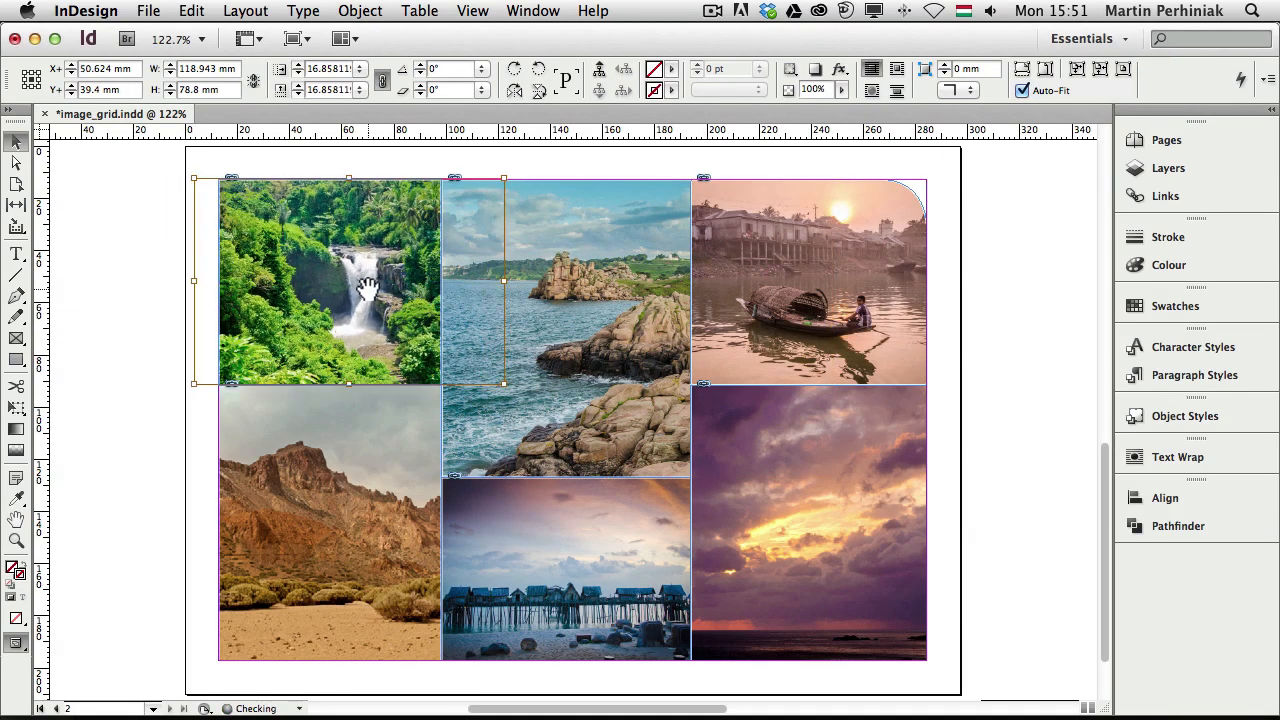
drag(364, 284, 332, 288)
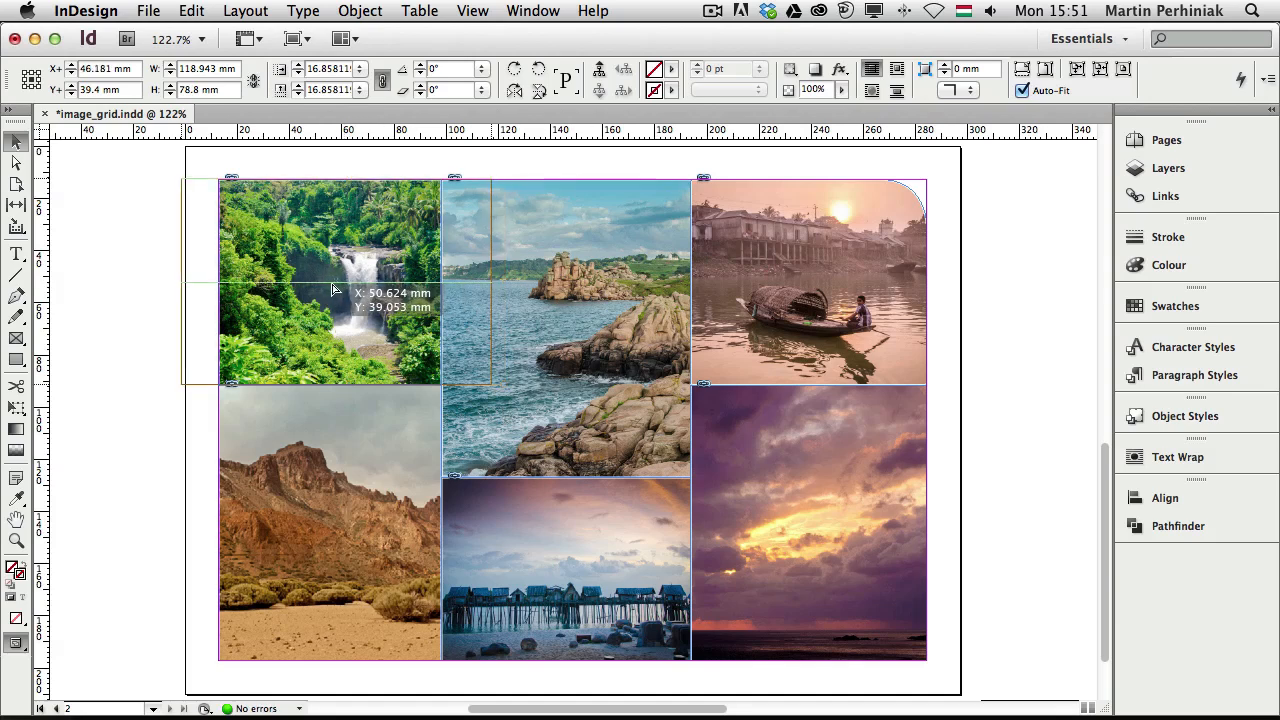